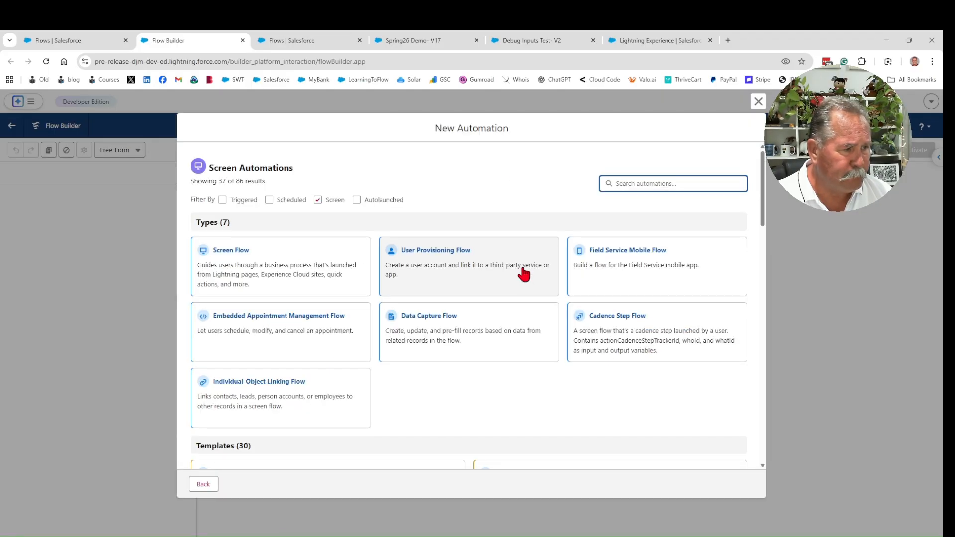
mouse_move(517, 342)
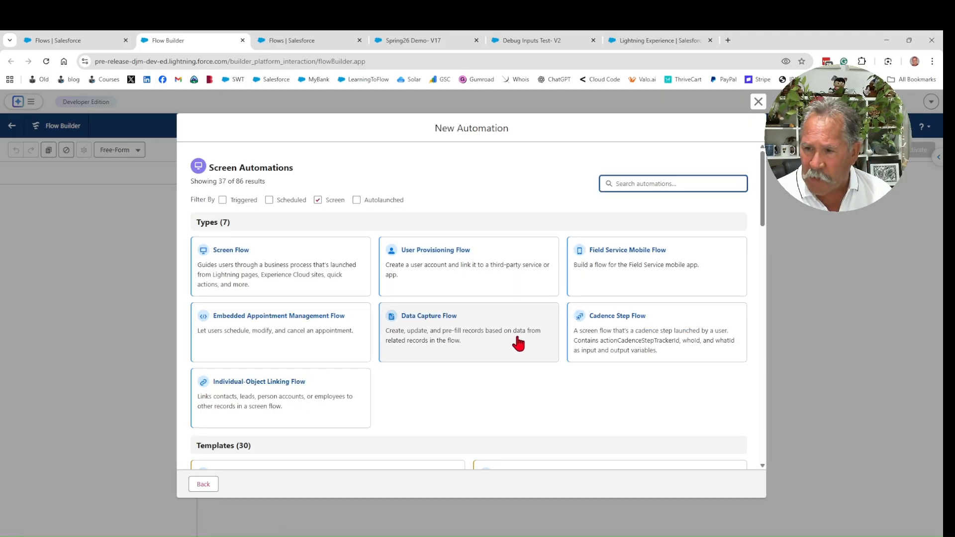
mouse_move(660, 349)
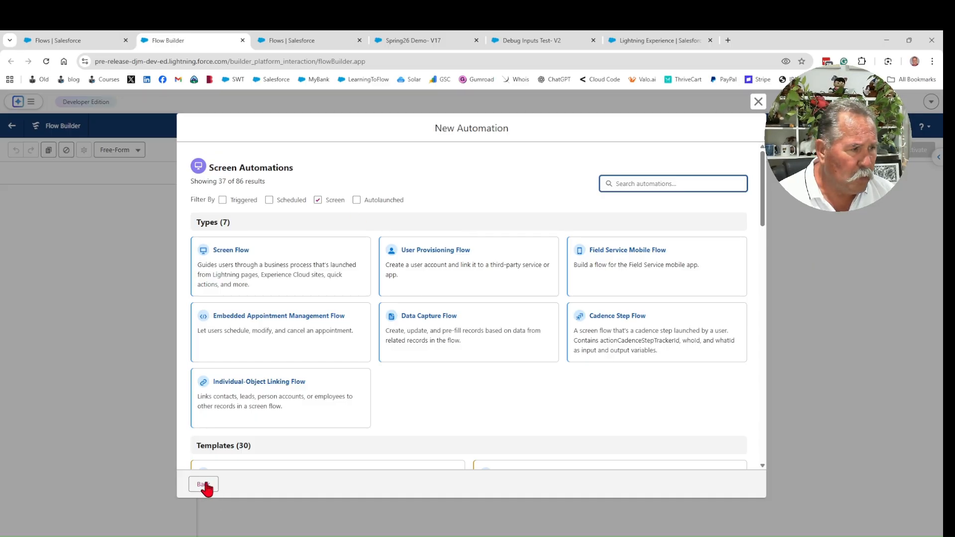
Return to the Triggered Automations list, then switch to the Spring26 Demo flow canvas.
click(203, 484)
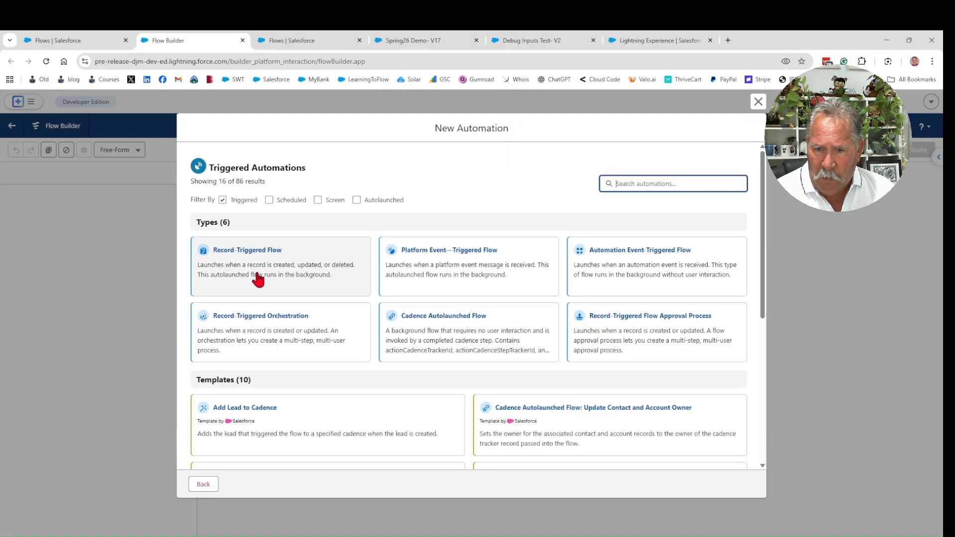
mouse_move(433, 338)
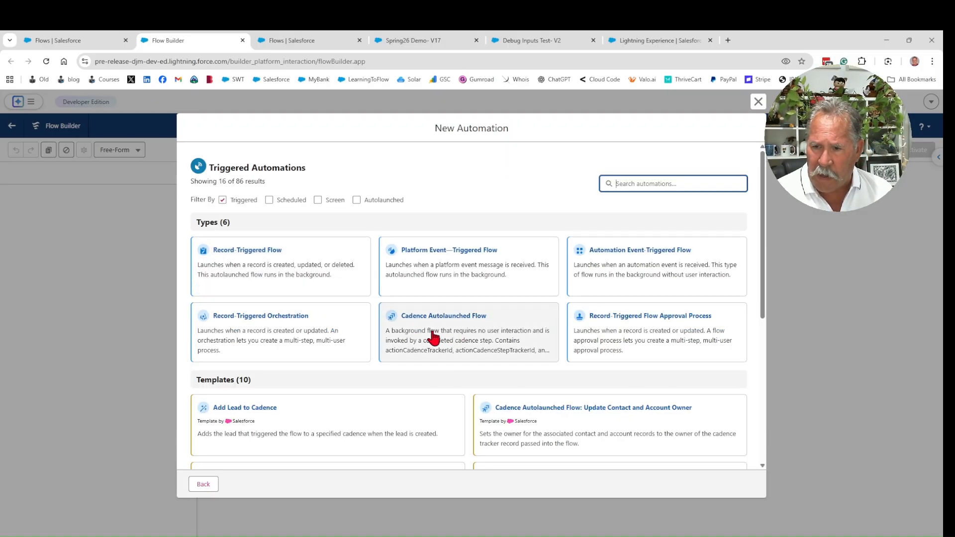
mouse_move(427, 352)
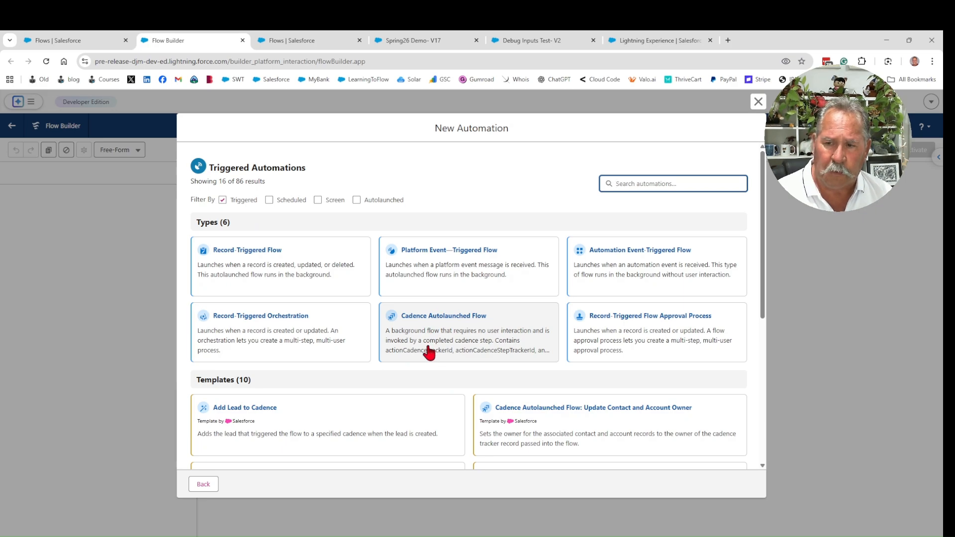
mouse_move(438, 343)
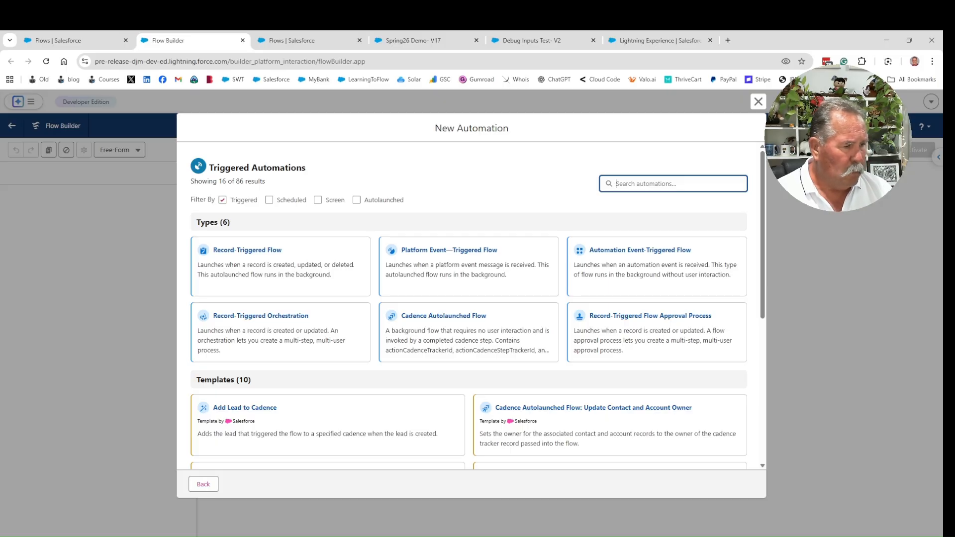
click(673, 183)
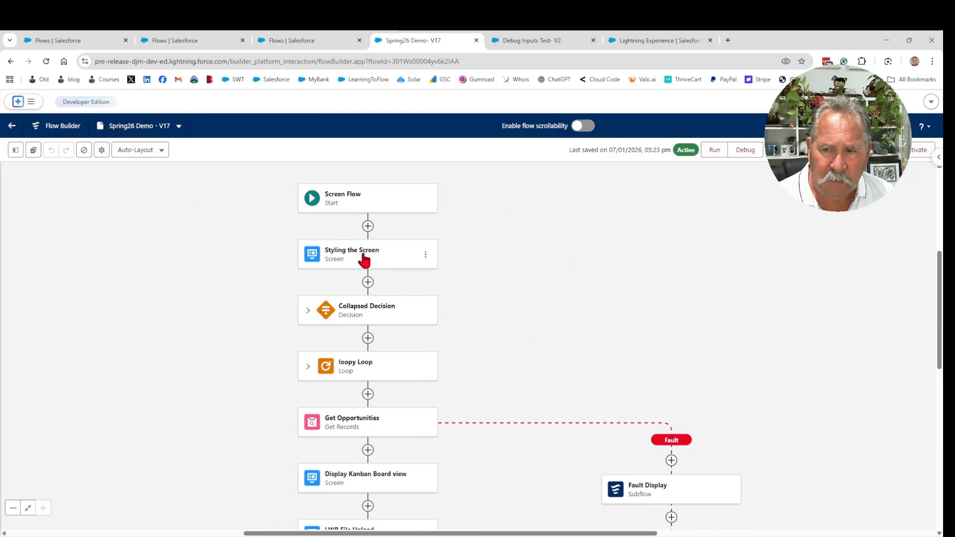
Edit the Styling the Screen element and show its Set Container Style properties.
double_click(351, 253)
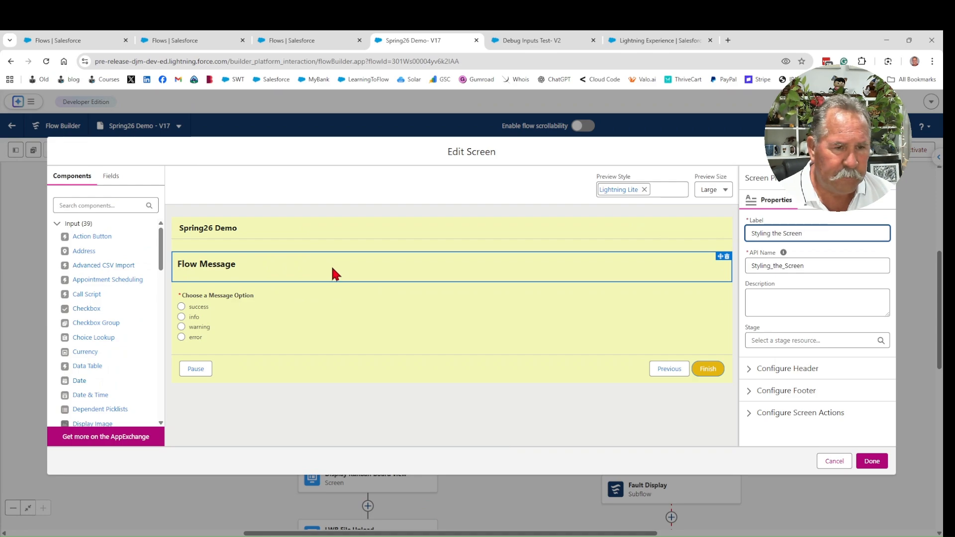
mouse_move(312, 273)
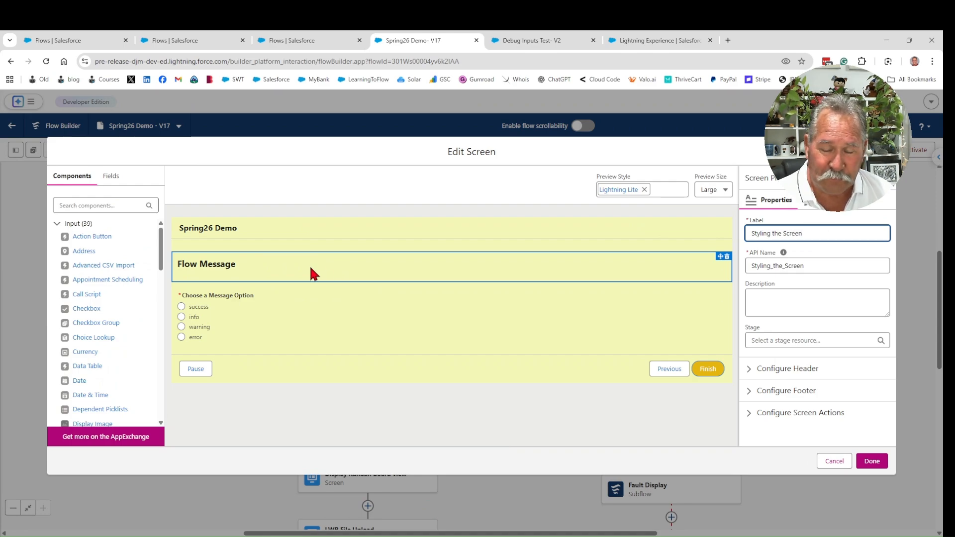
mouse_move(327, 278)
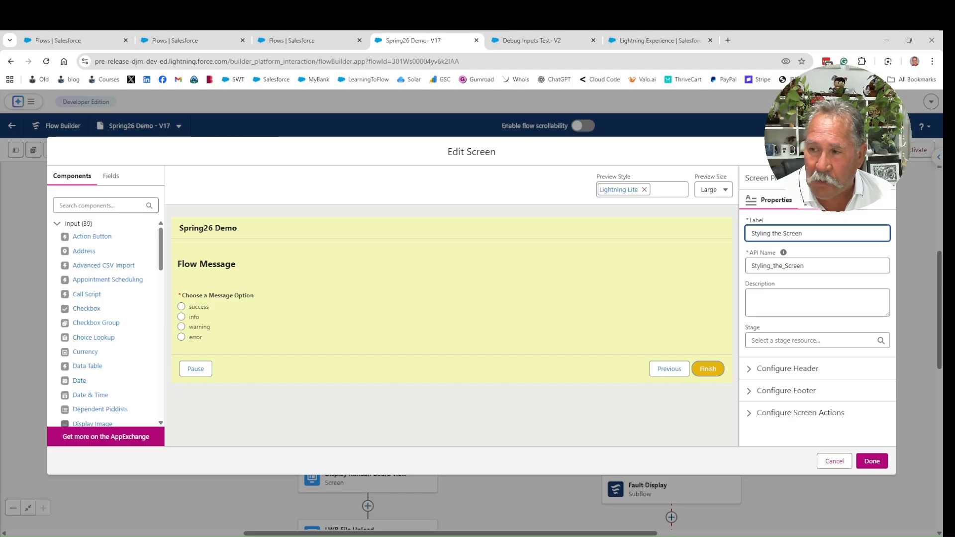
click(365, 296)
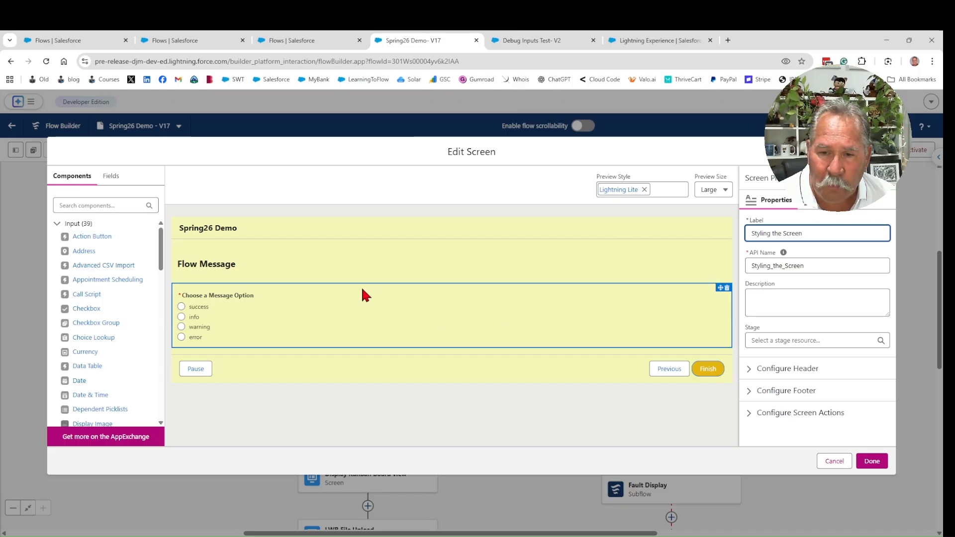
click(478, 263)
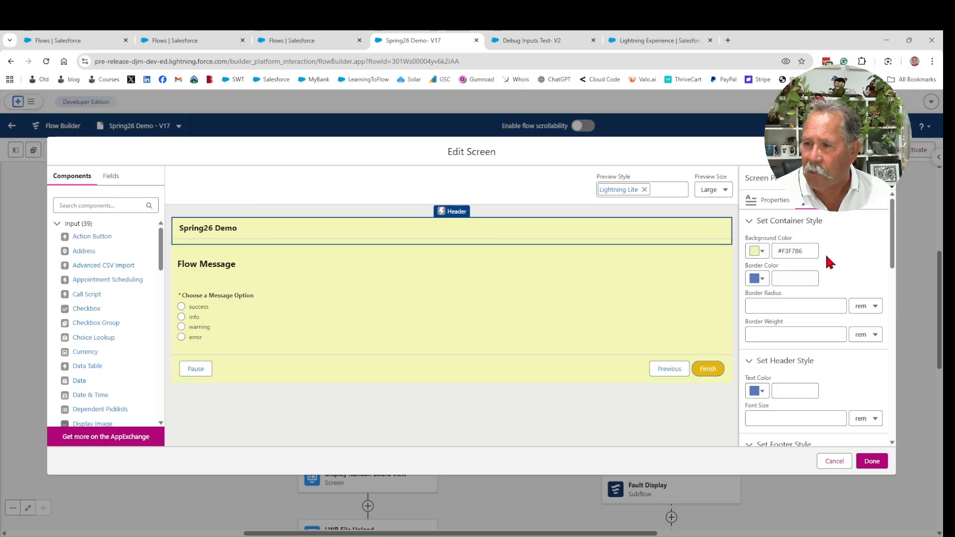
Inspect the container background colour, then the Finish button's footer style in Hover and Active states.
click(795, 250)
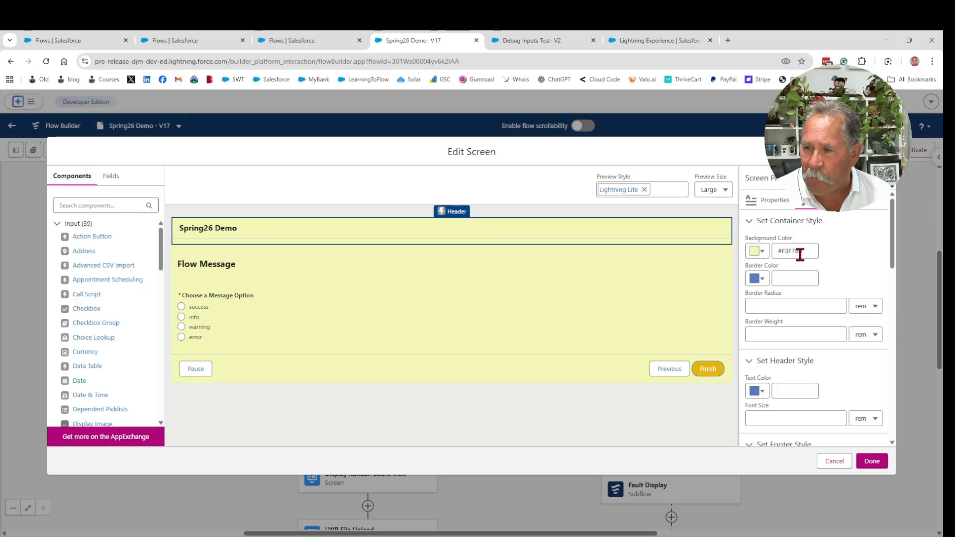
mouse_move(230, 252)
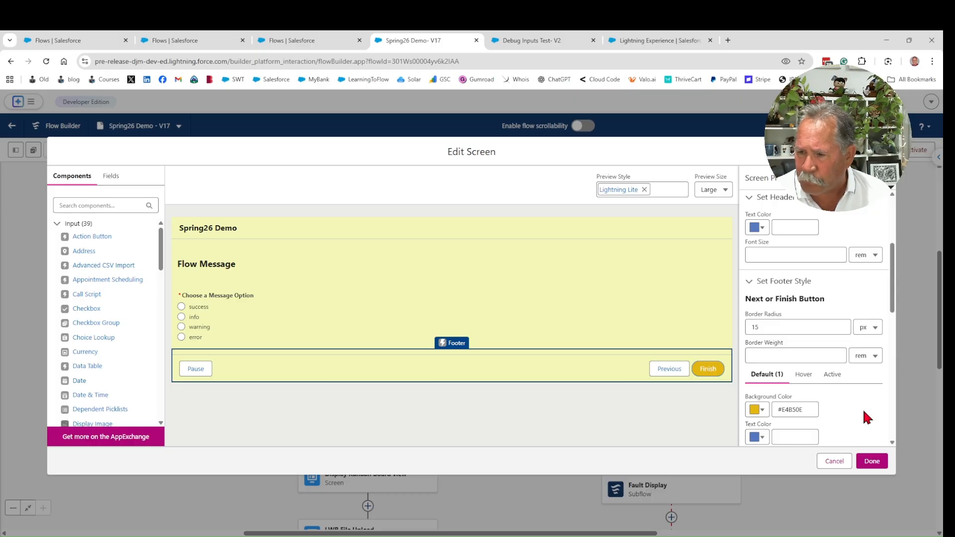
scroll(down, 3)
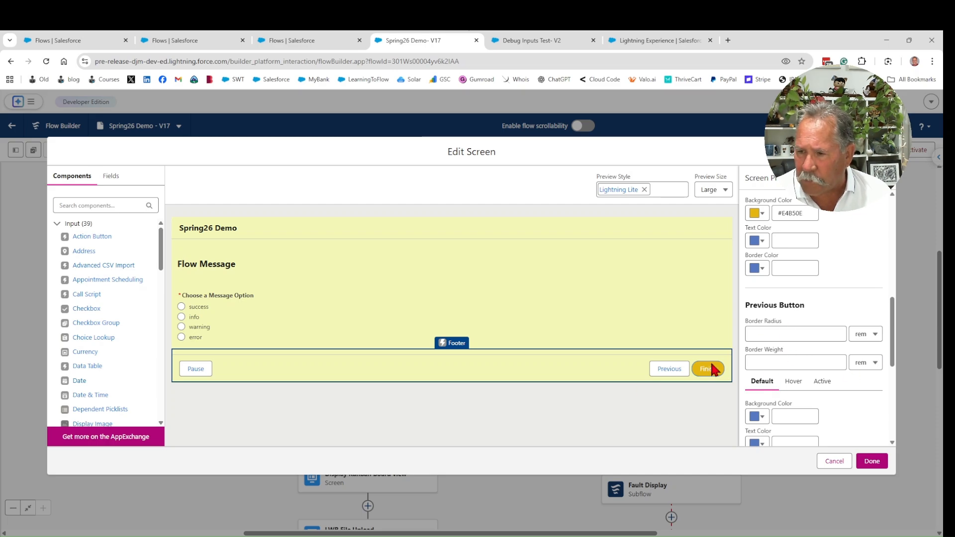
mouse_move(852, 316)
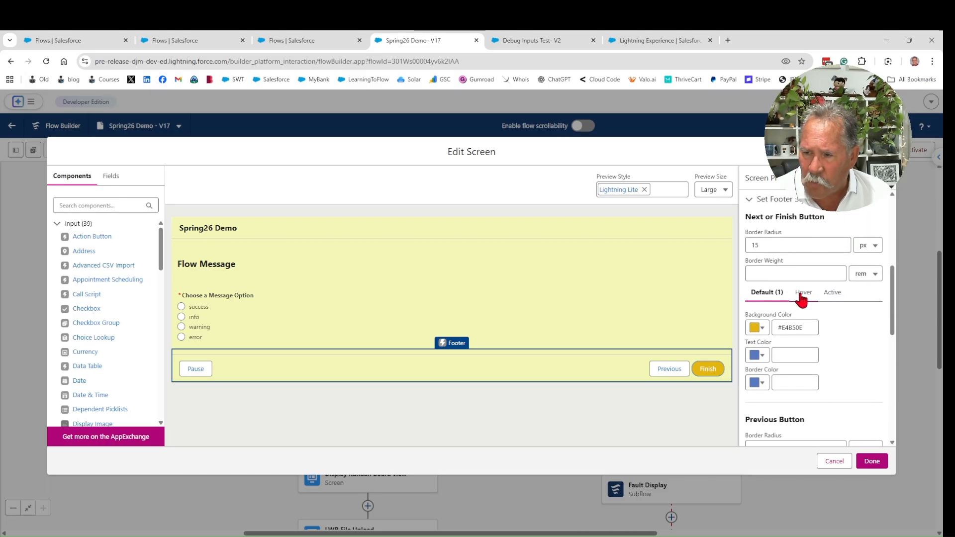
click(803, 292)
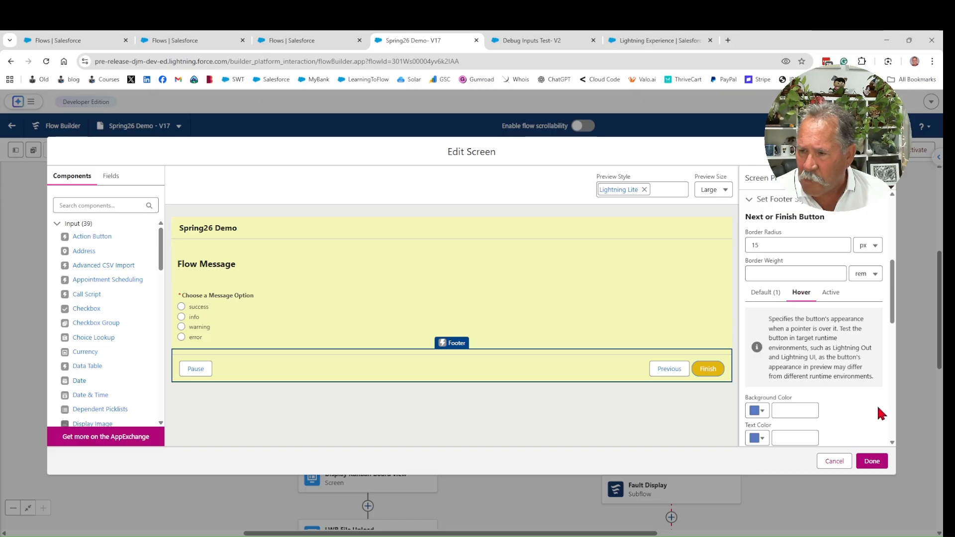
scroll(down, 3)
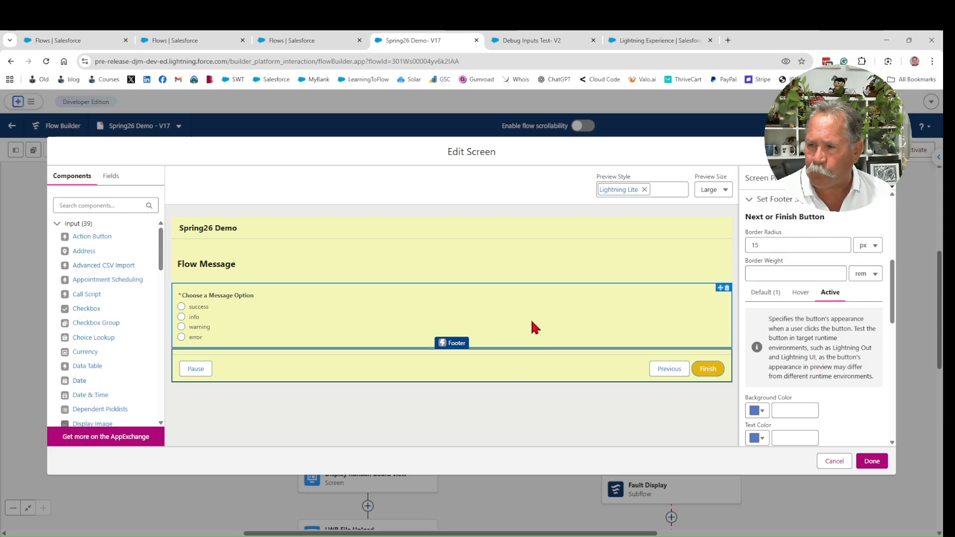
click(373, 230)
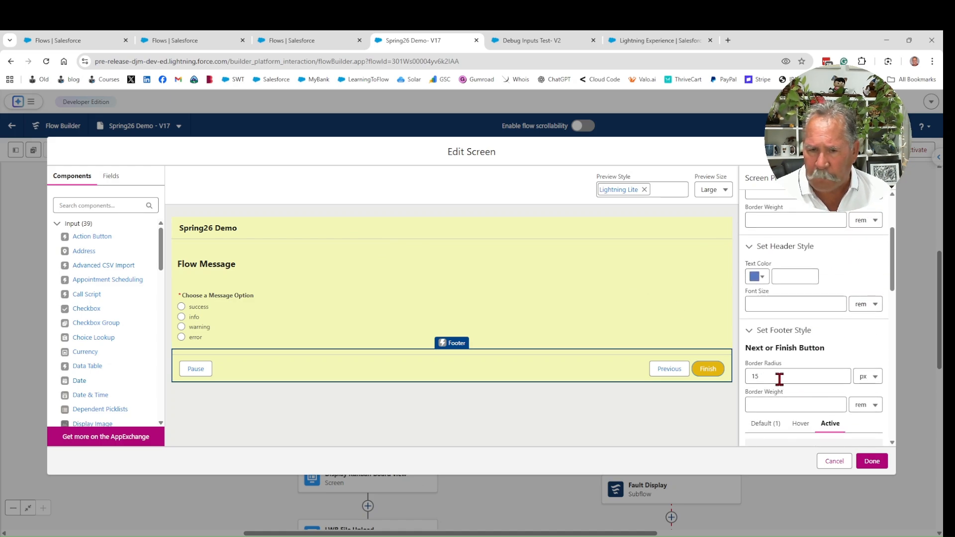
Enter 15 px as the Next or Finish button's border radius.
click(792, 376)
text(5)
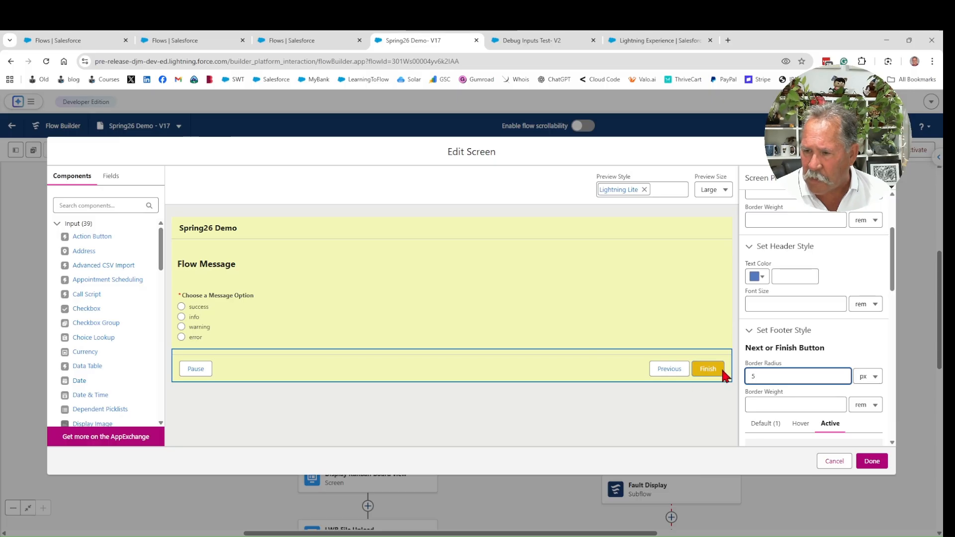
text(1)
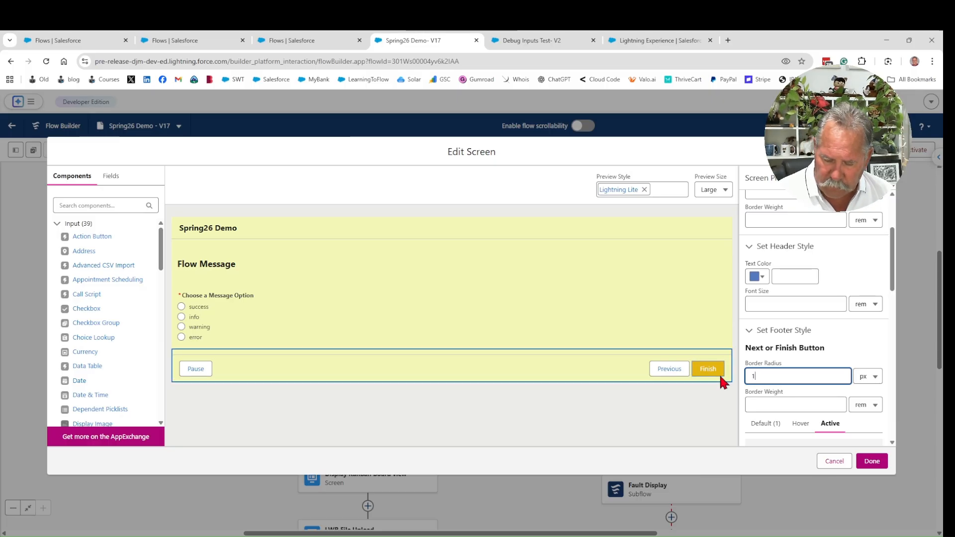
text(5)
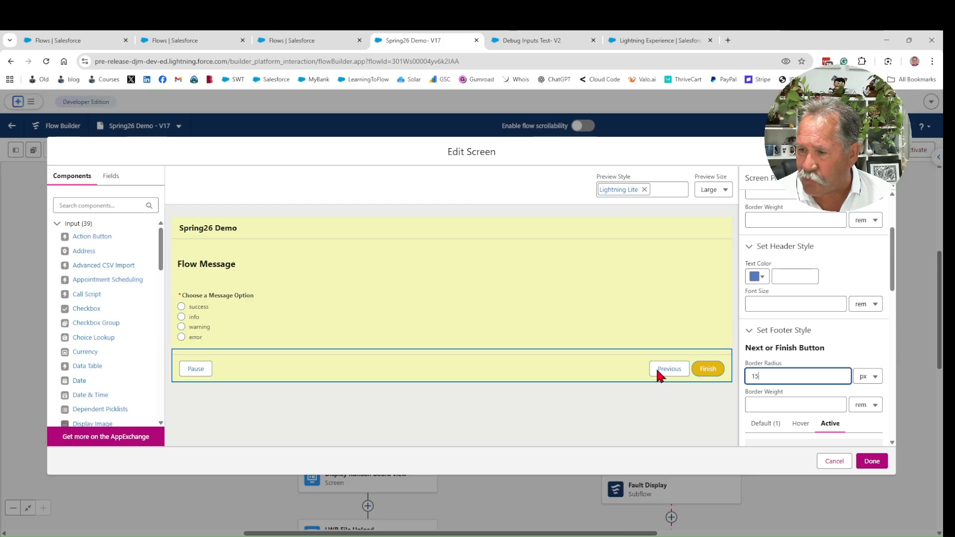
mouse_move(697, 379)
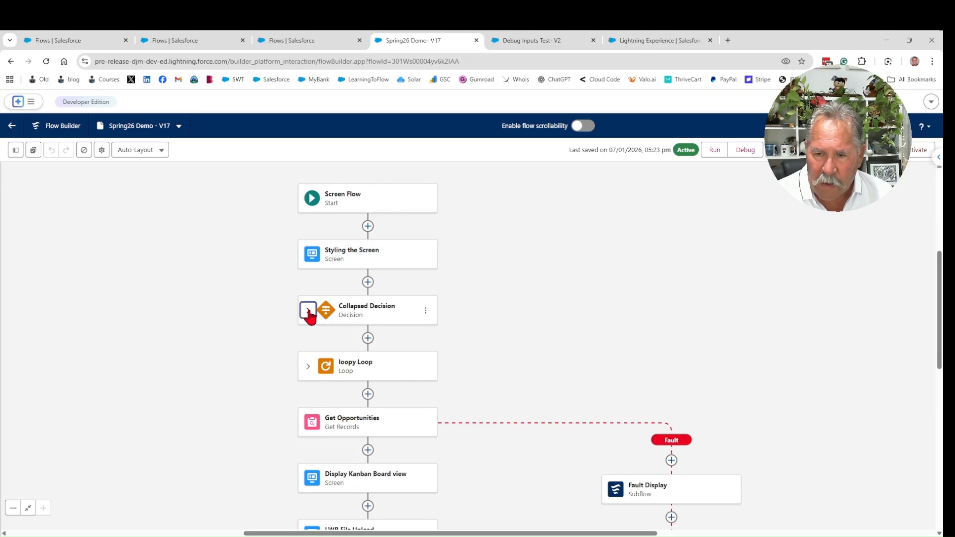
click(308, 310)
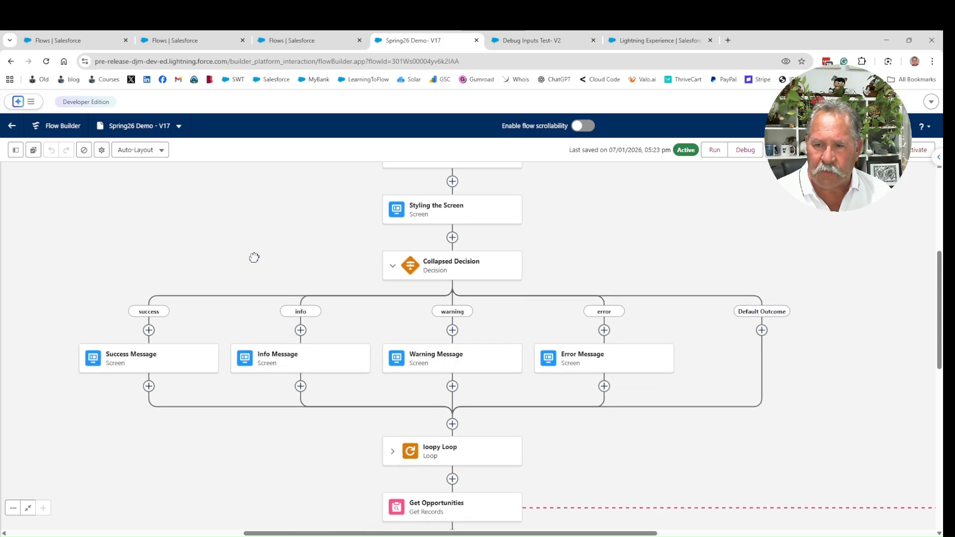
click(393, 264)
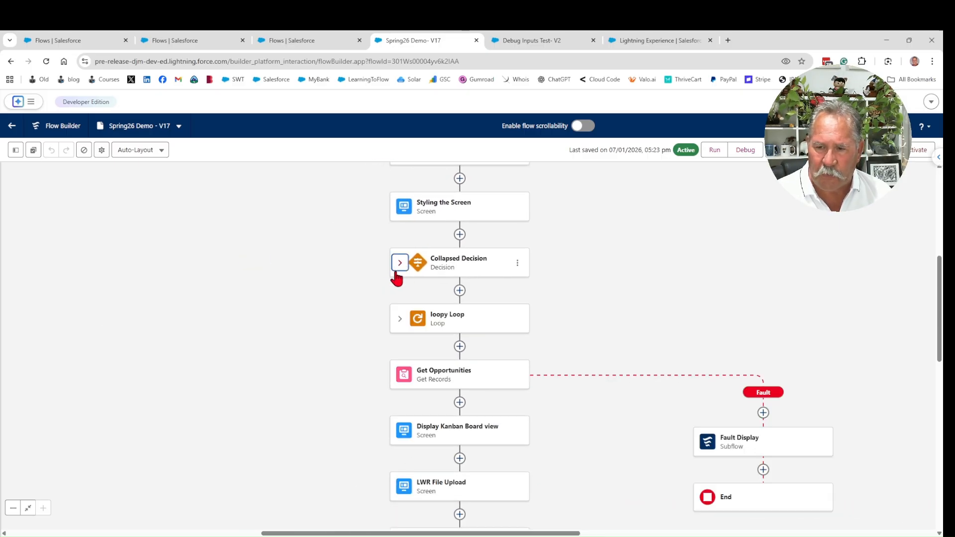
click(400, 318)
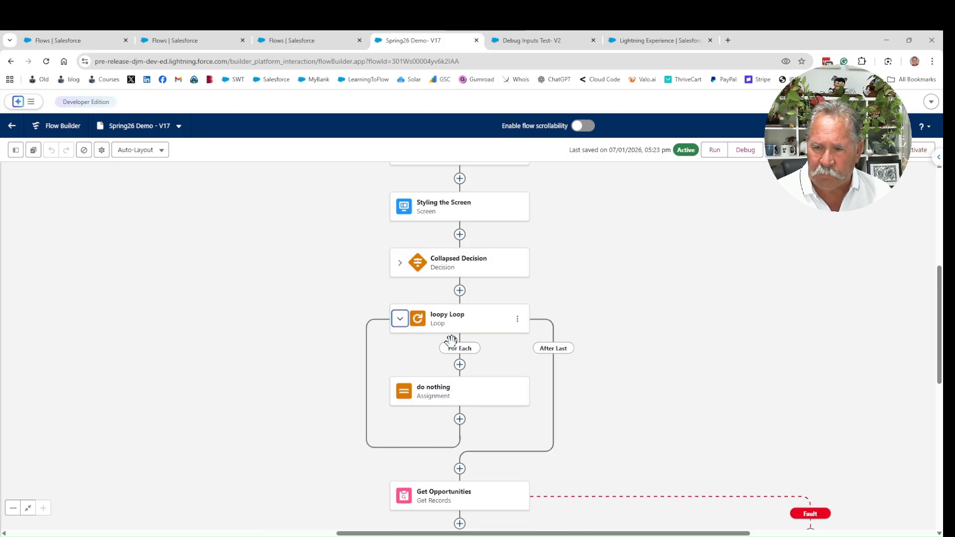
mouse_move(479, 341)
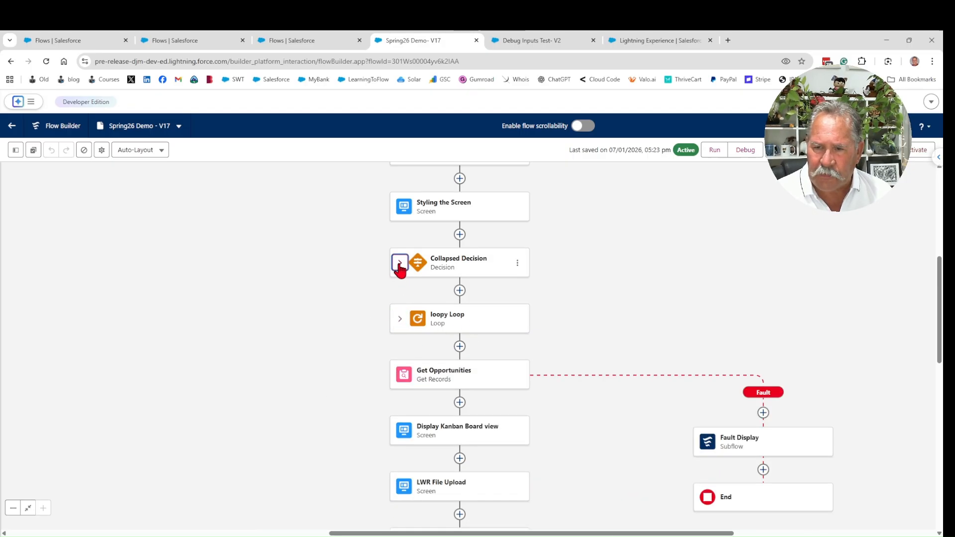
click(400, 263)
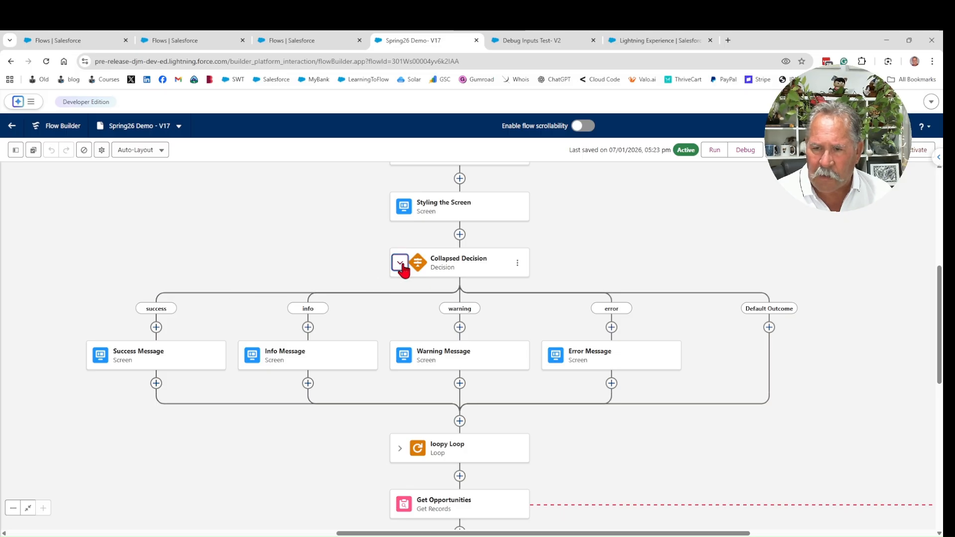
click(400, 263)
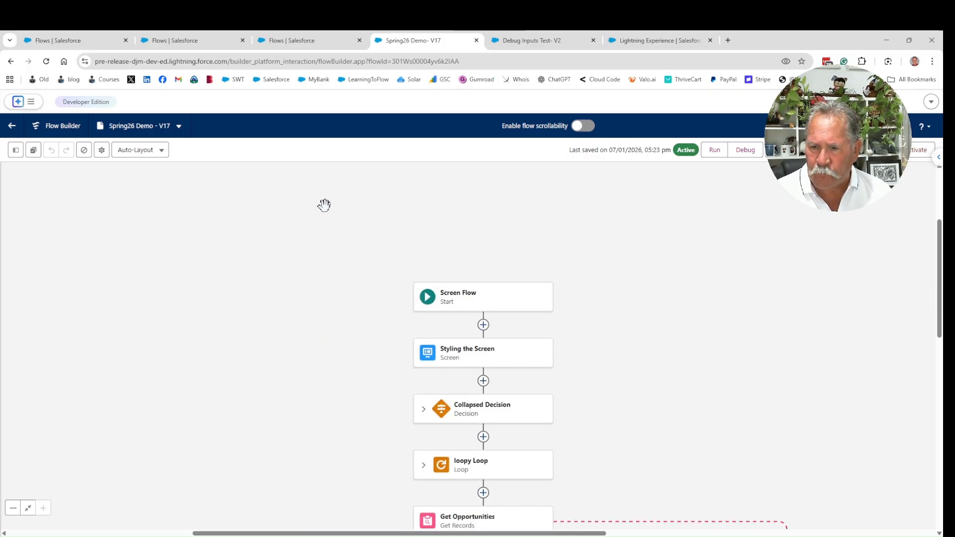
scroll(down, 3)
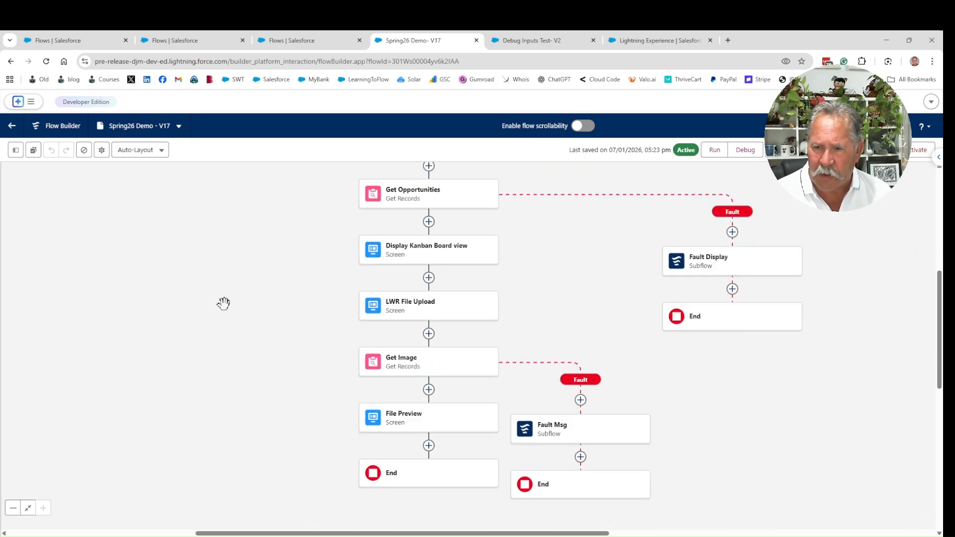
scroll(down, 3)
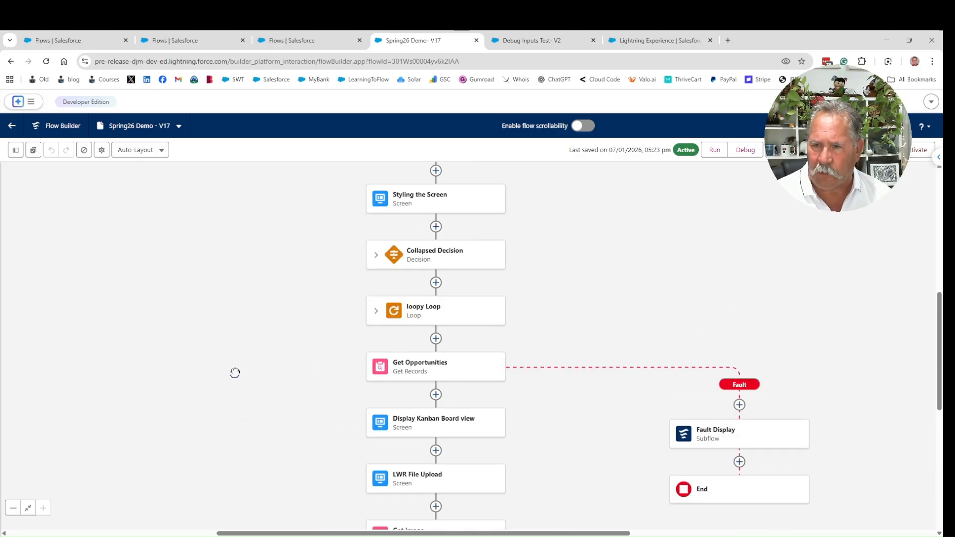
scroll(down, 3)
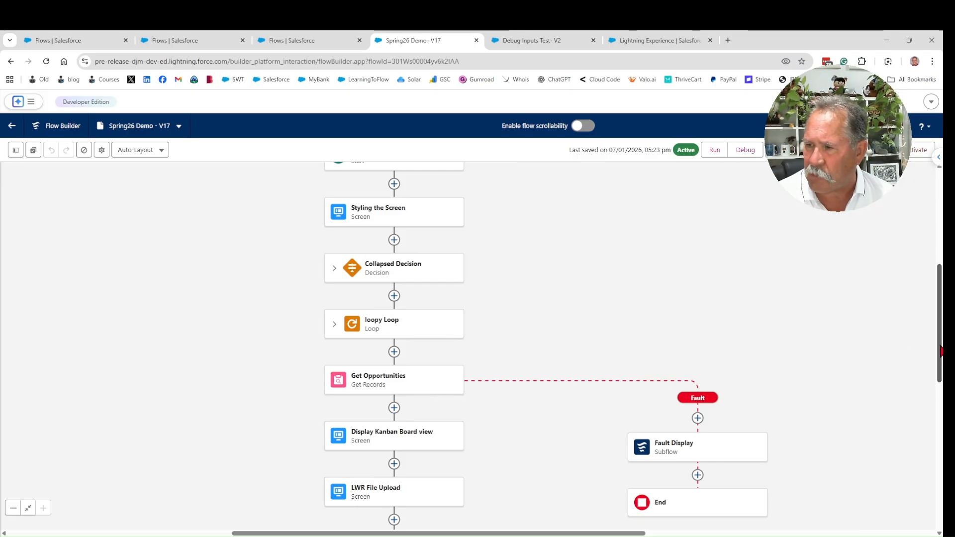
scroll(down, 3)
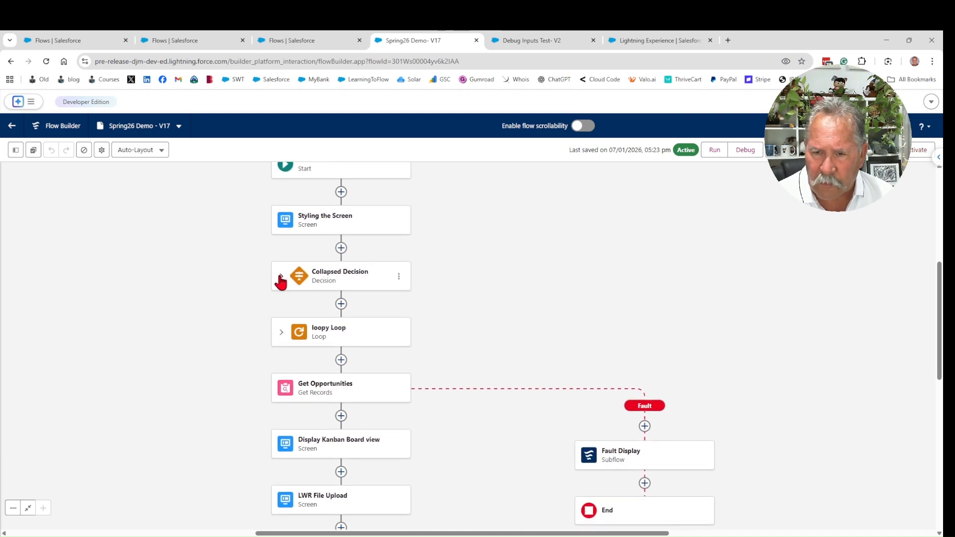
Expand the Collapsed Decision and inspect the Success Message screen's section and message type settings.
click(280, 281)
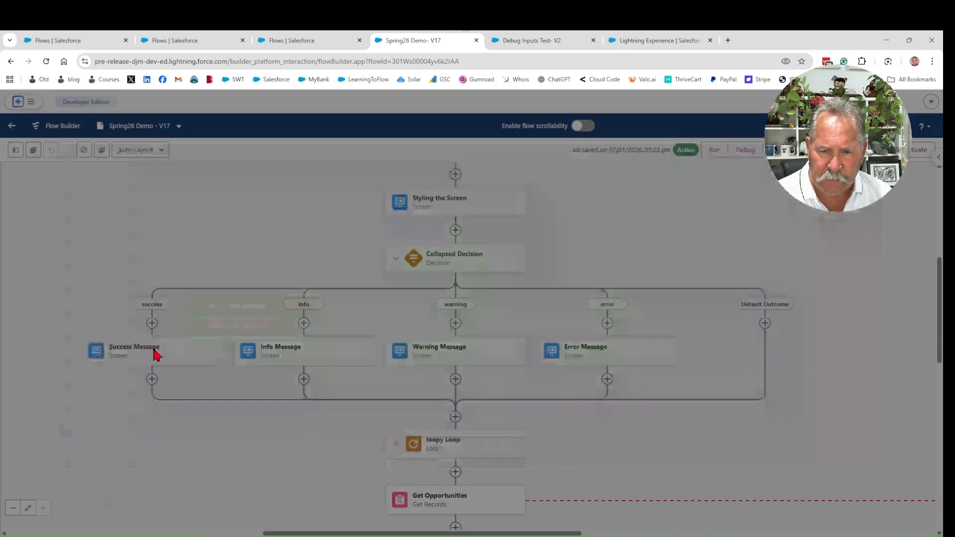
double_click(134, 350)
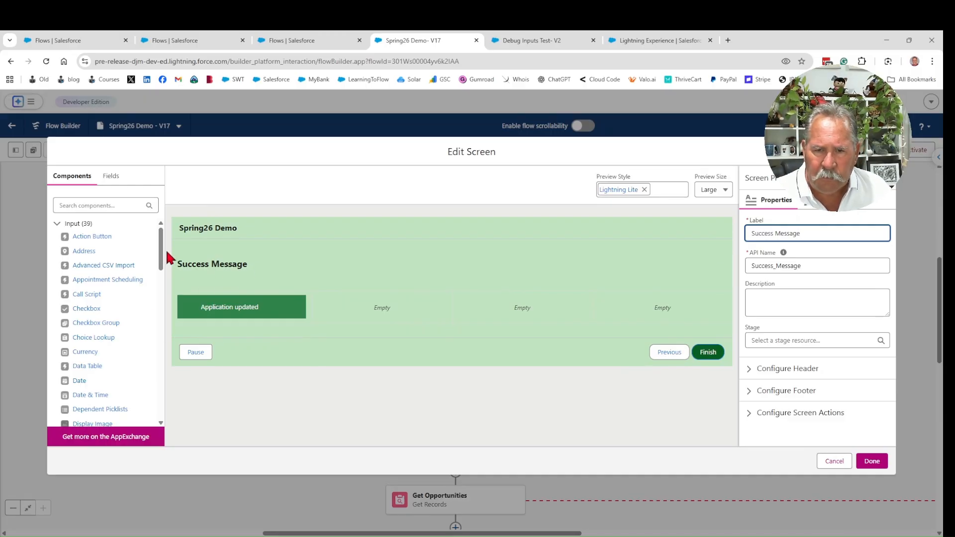
scroll(down, 3)
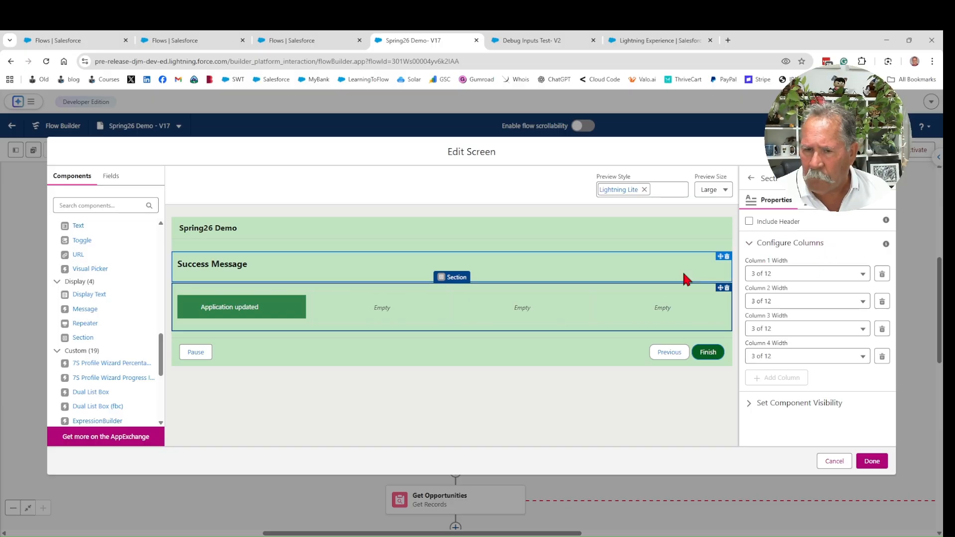
click(240, 306)
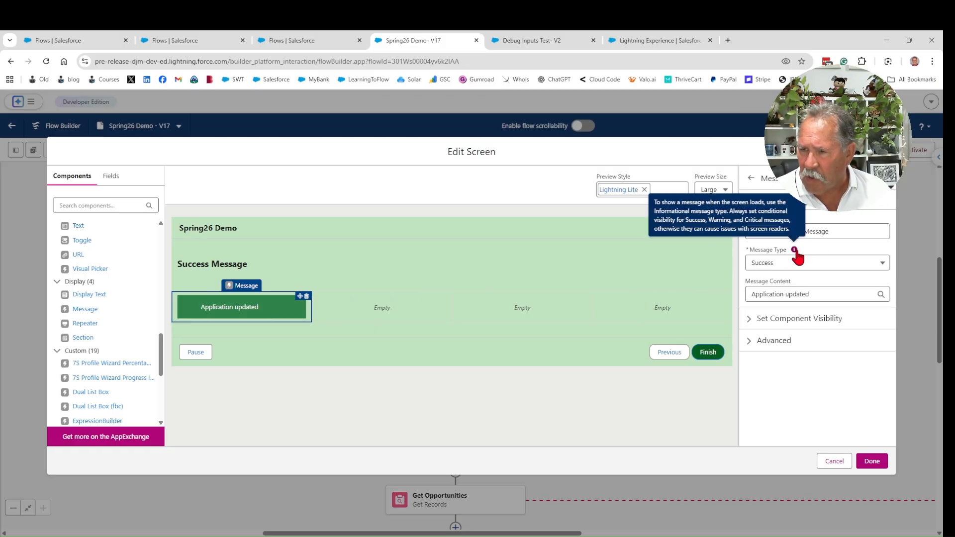
click(816, 262)
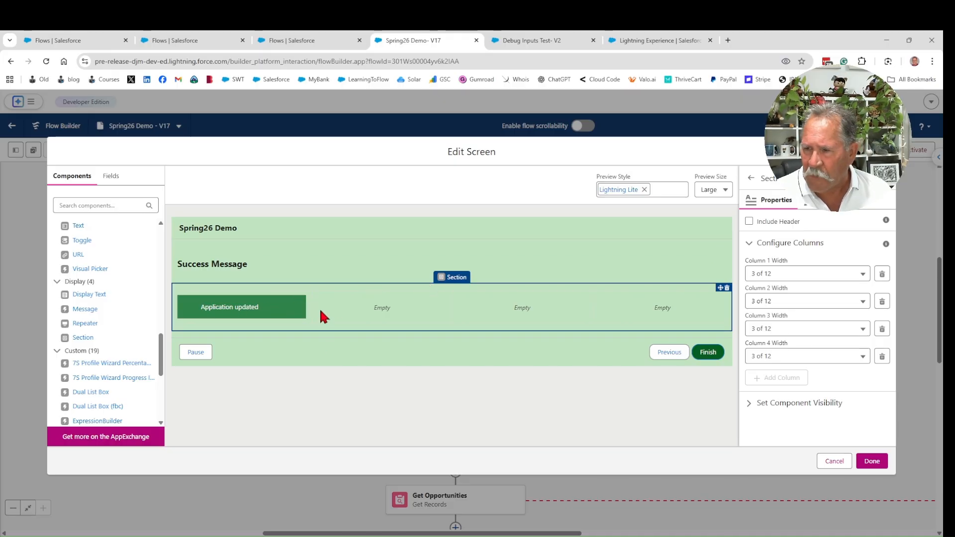
mouse_move(856, 222)
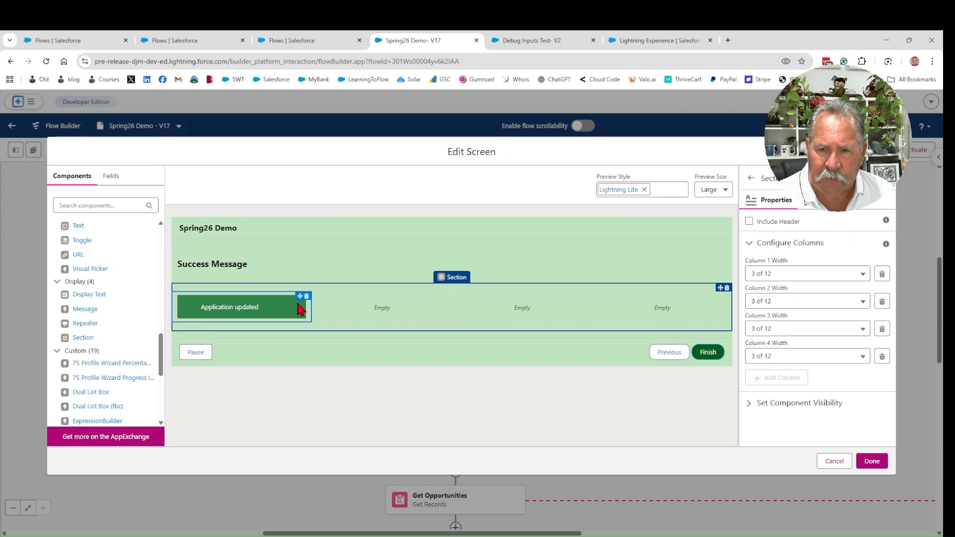
Select the Application updated message, then move to the Info Message screen.
click(229, 307)
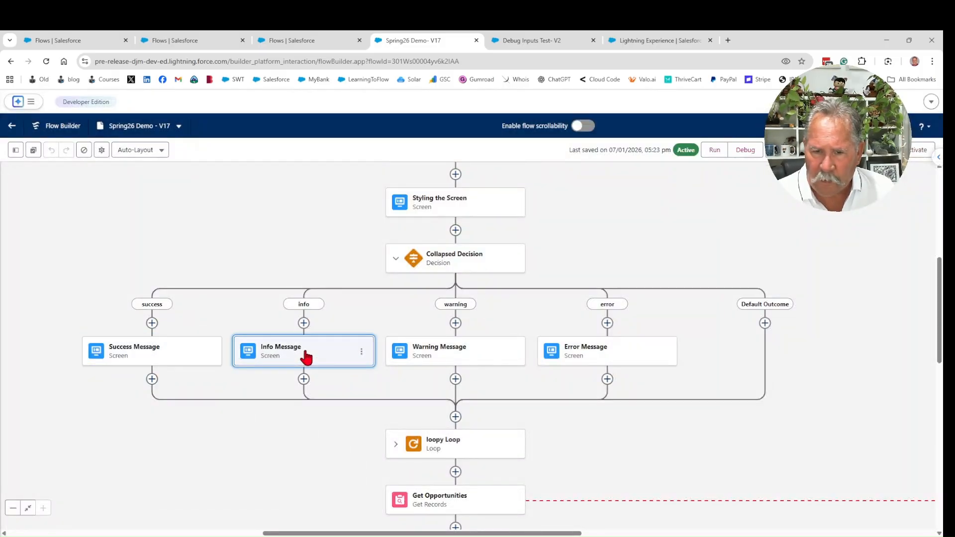
double_click(303, 351)
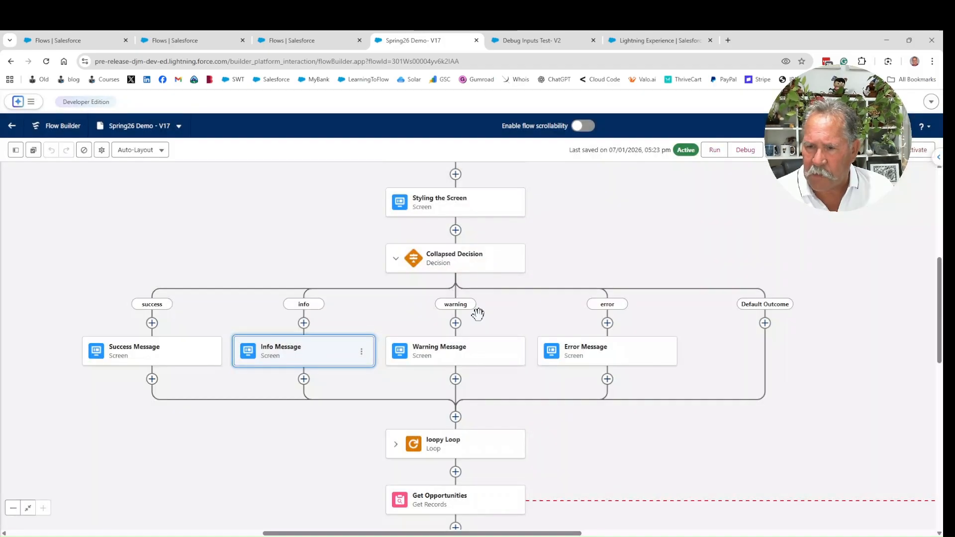
double_click(455, 351)
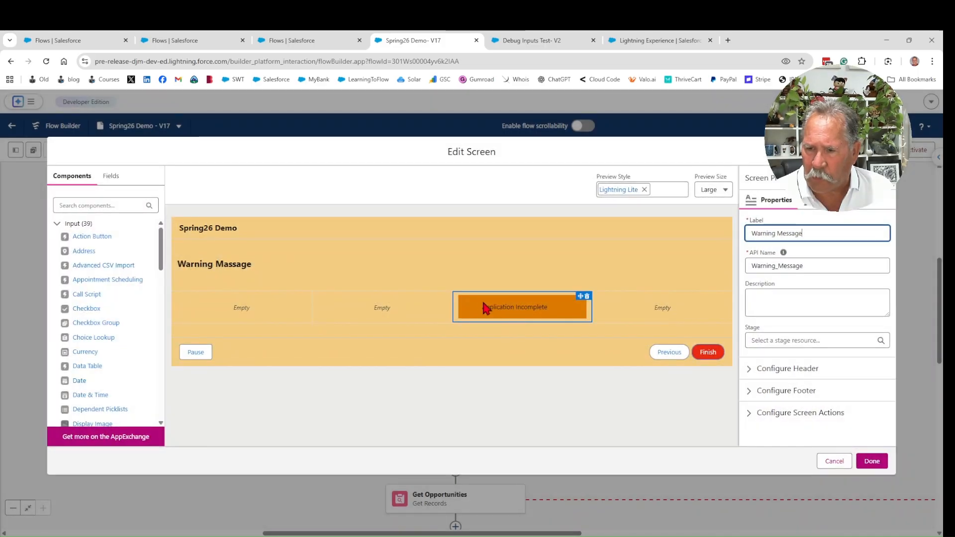
click(515, 308)
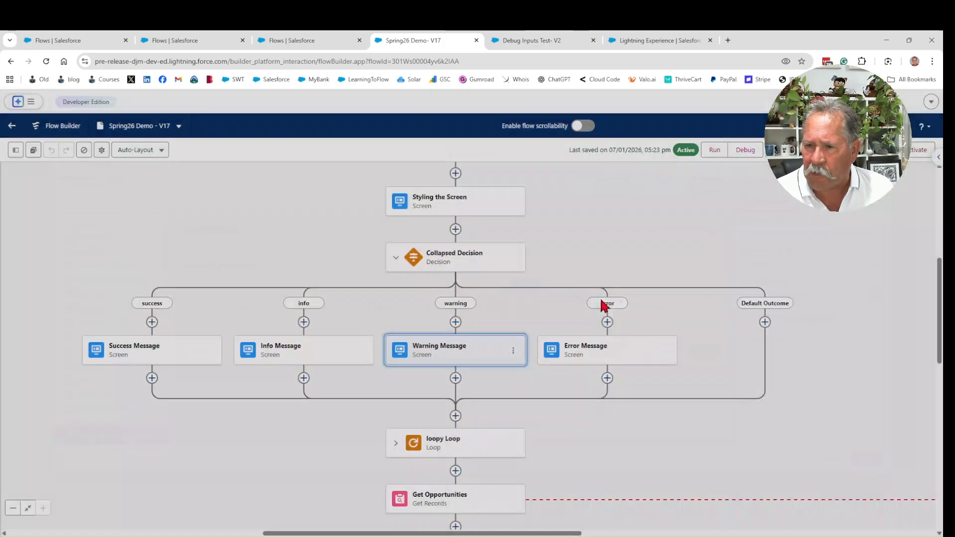
double_click(607, 349)
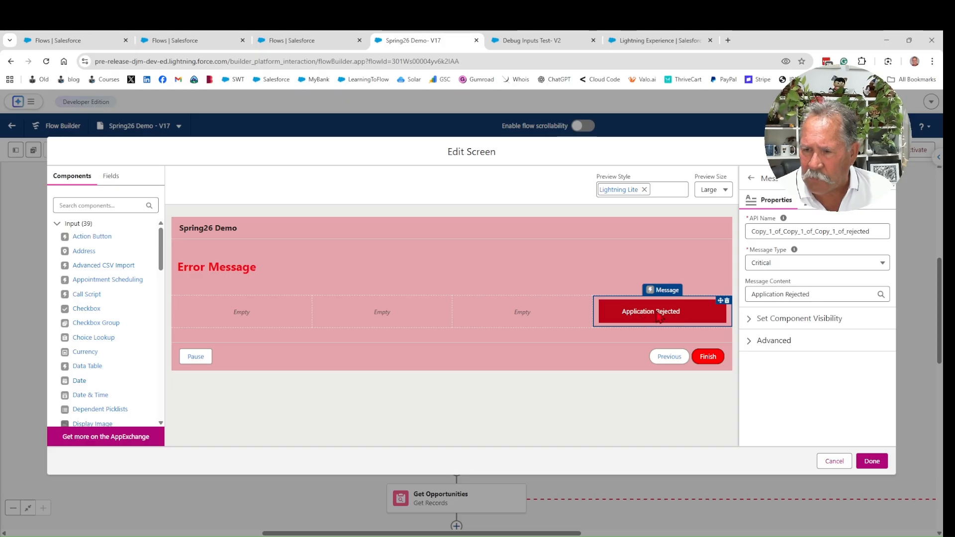
click(244, 268)
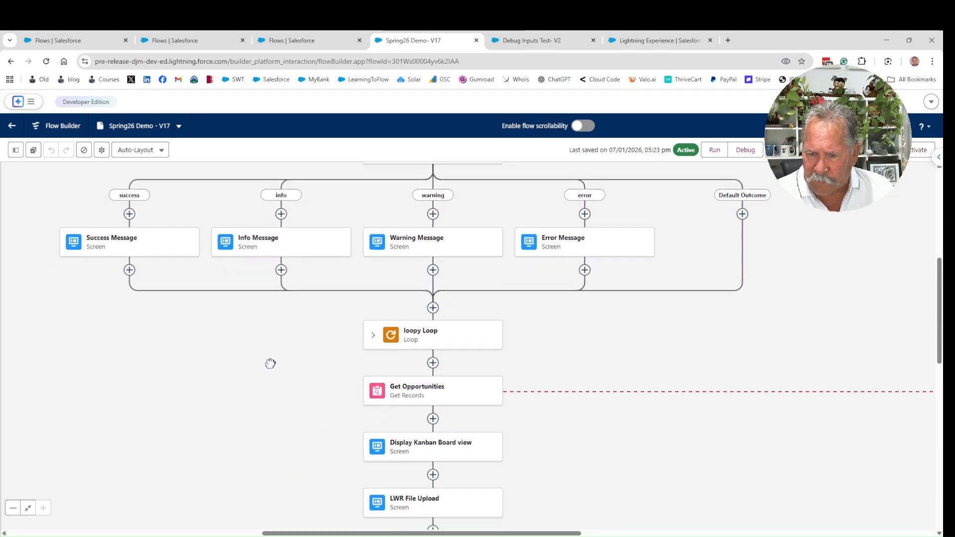
scroll(down, 3)
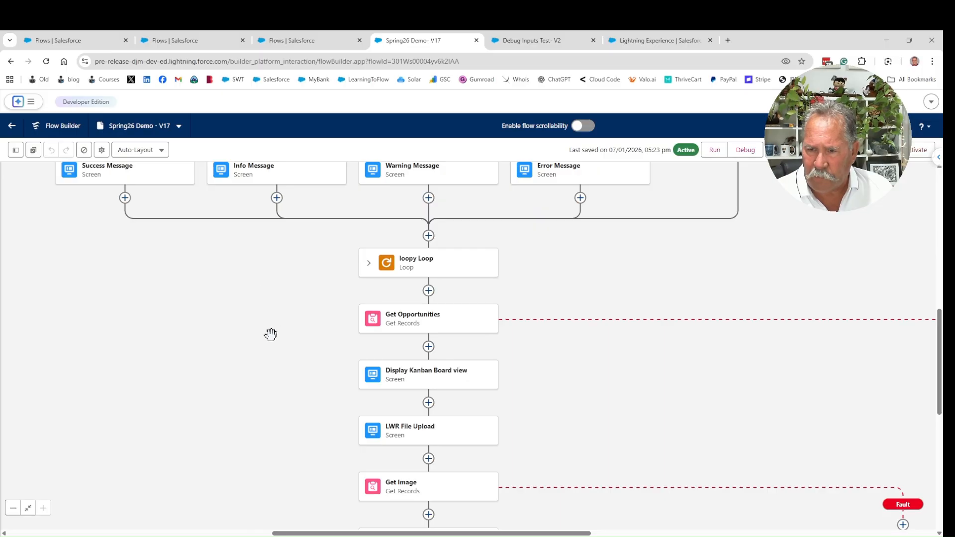
scroll(down, 3)
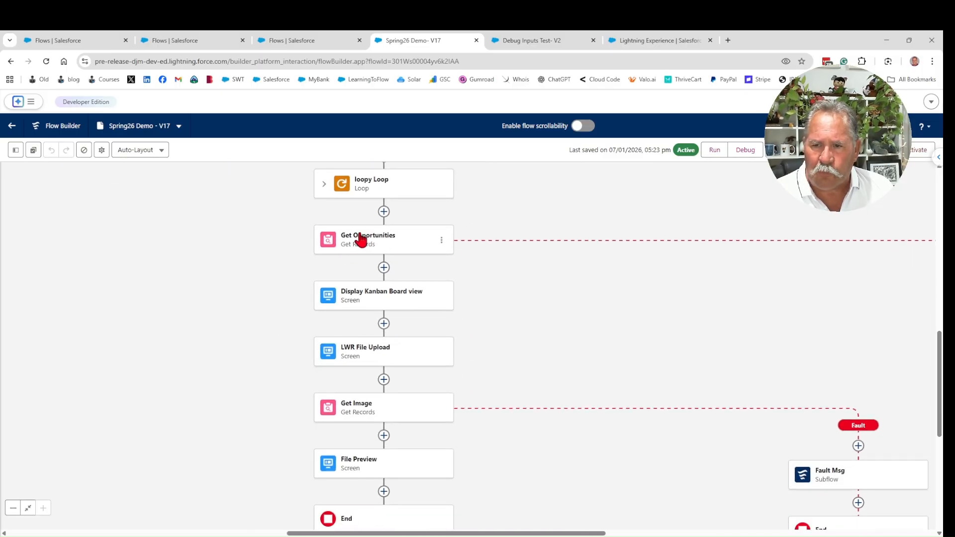
mouse_move(384, 295)
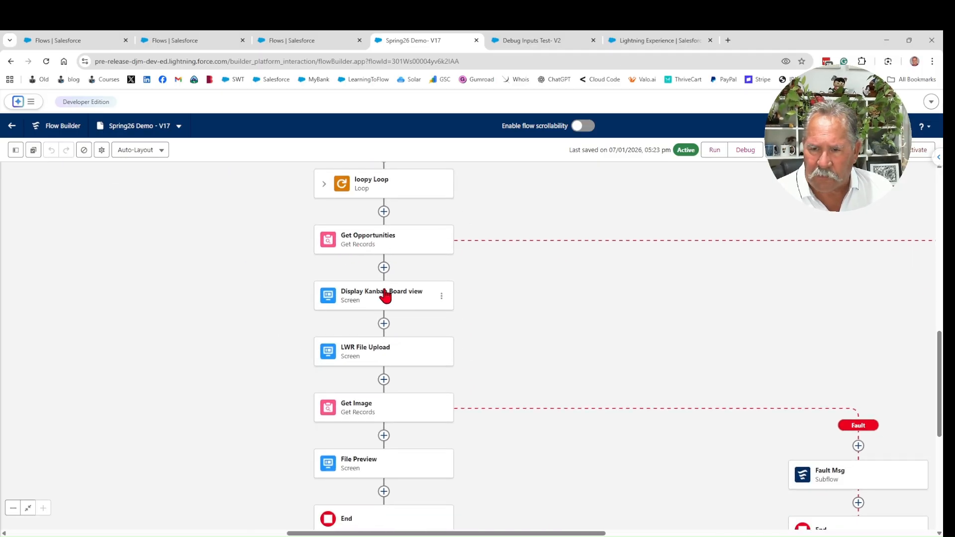
double_click(383, 296)
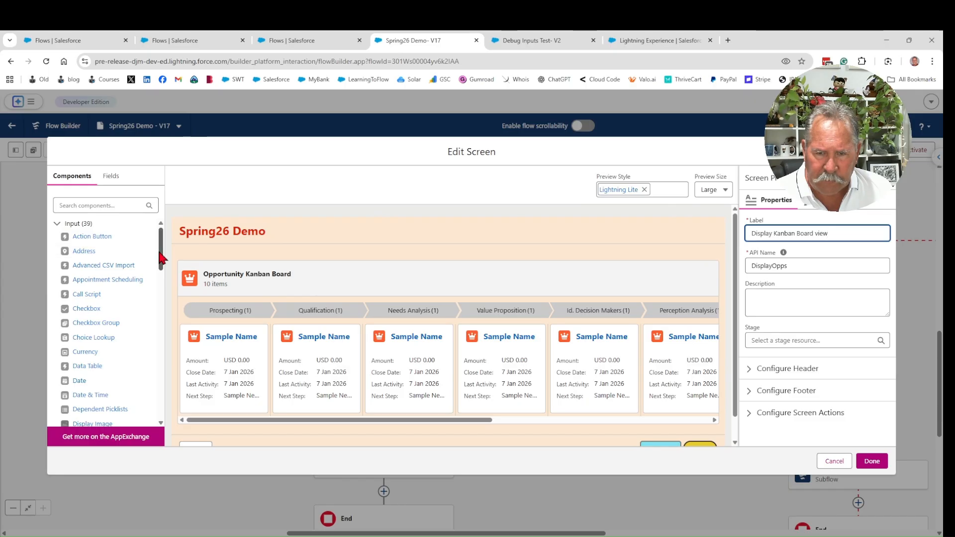
scroll(down, 3)
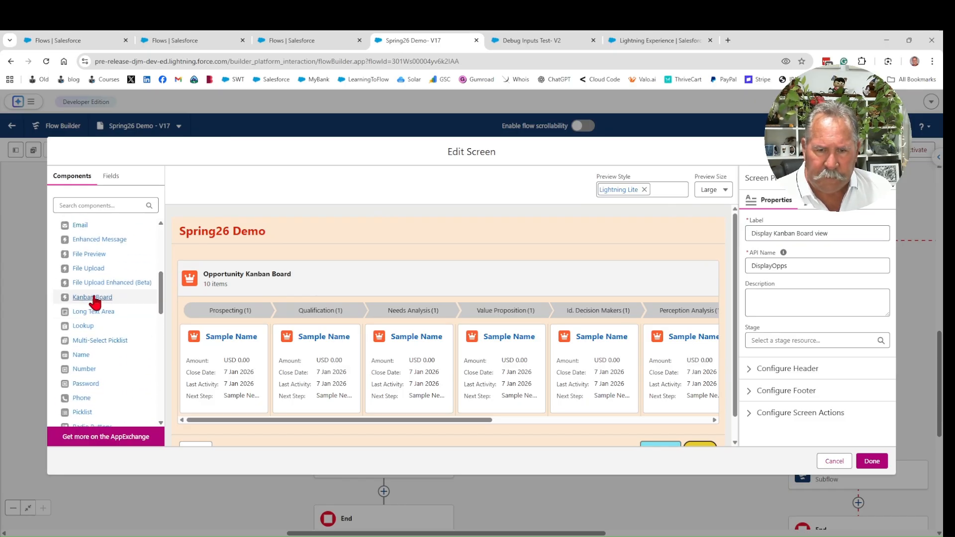
mouse_move(167, 304)
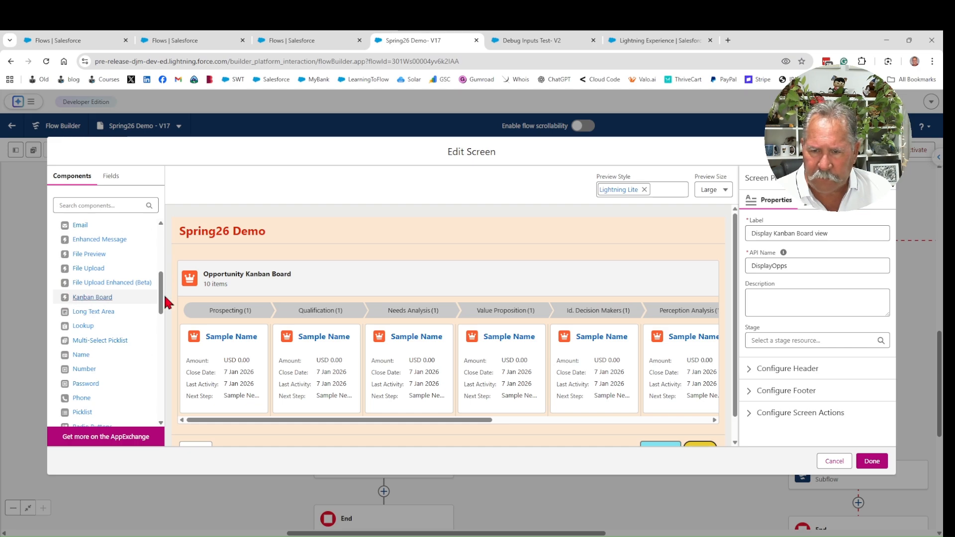
click(447, 279)
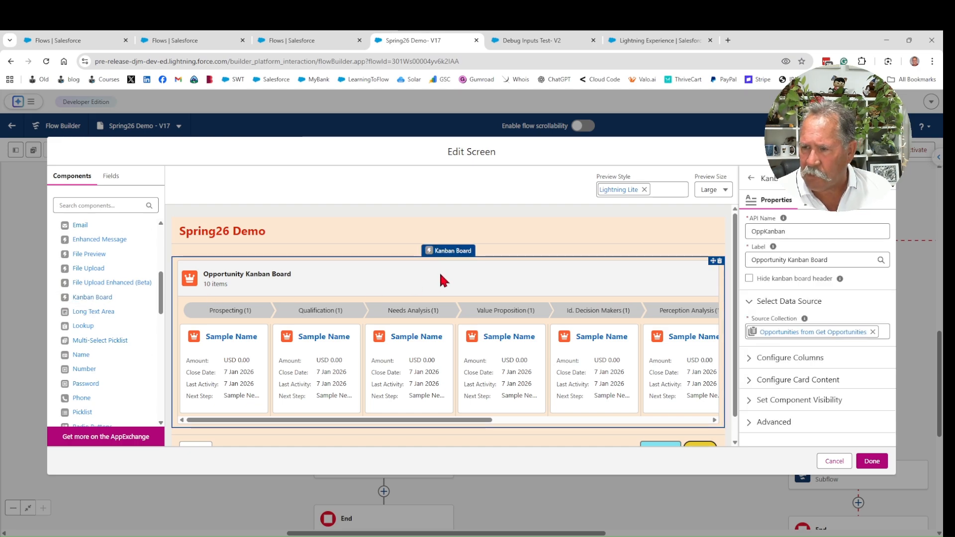
click(816, 259)
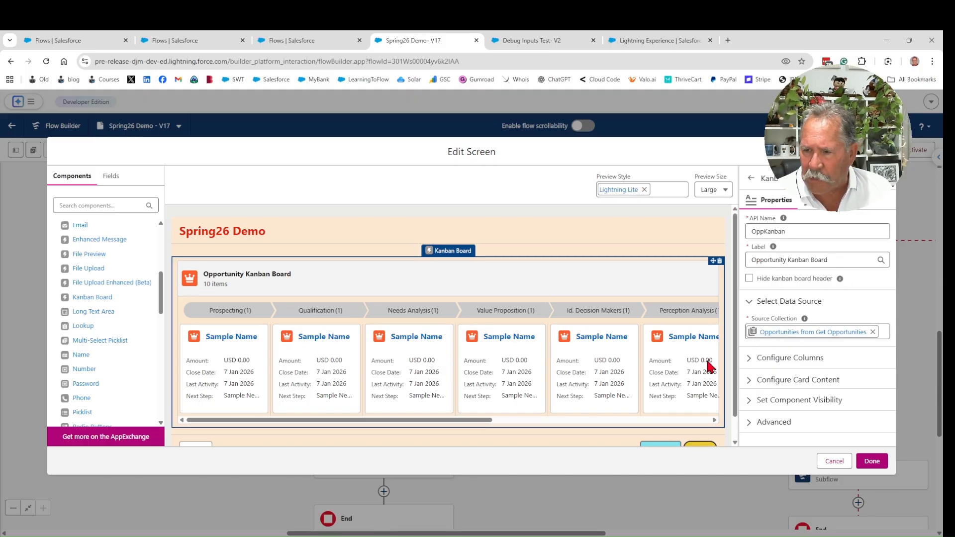
mouse_move(799, 346)
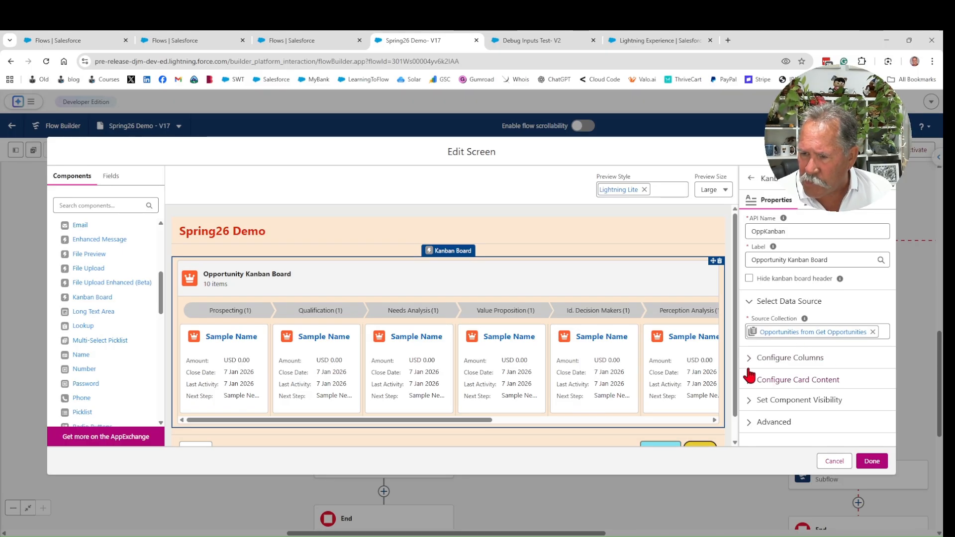
click(798, 379)
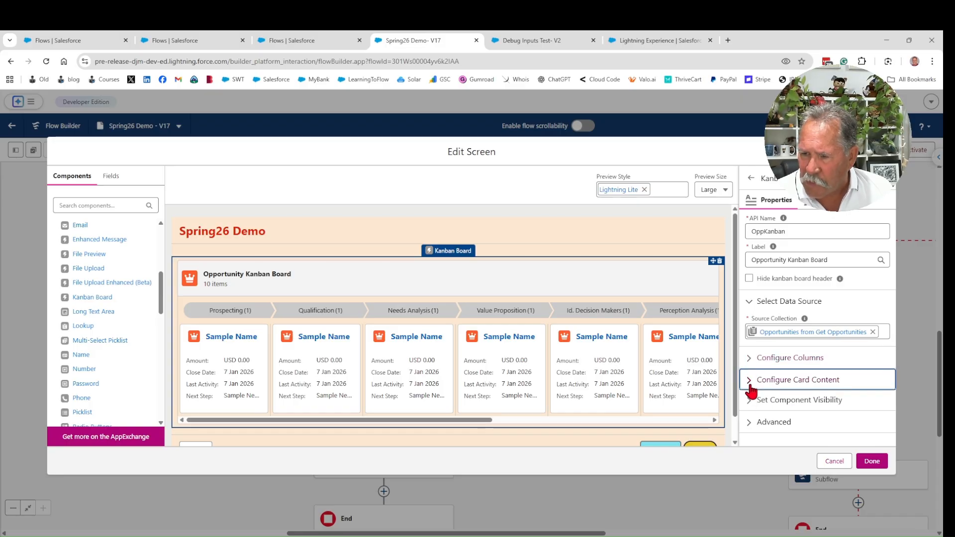
click(798, 379)
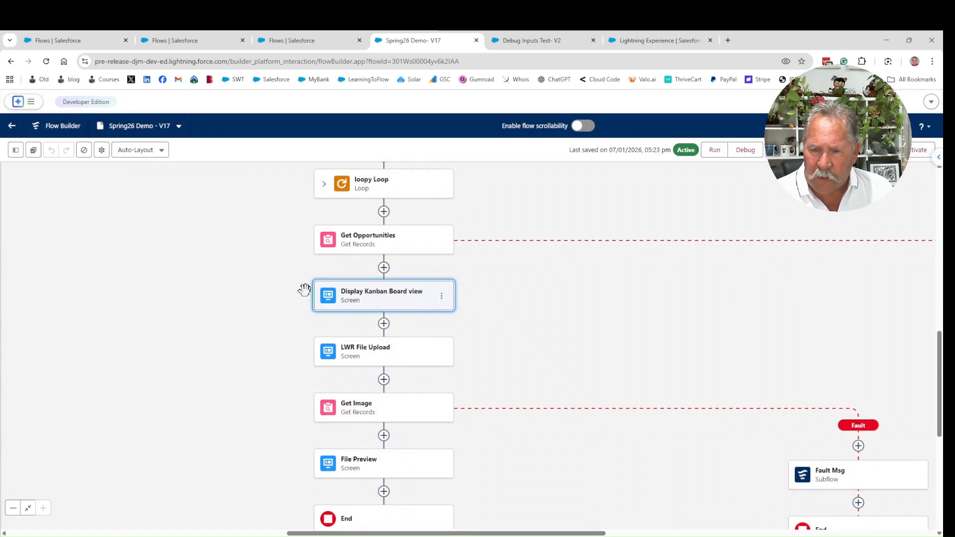
mouse_move(370, 358)
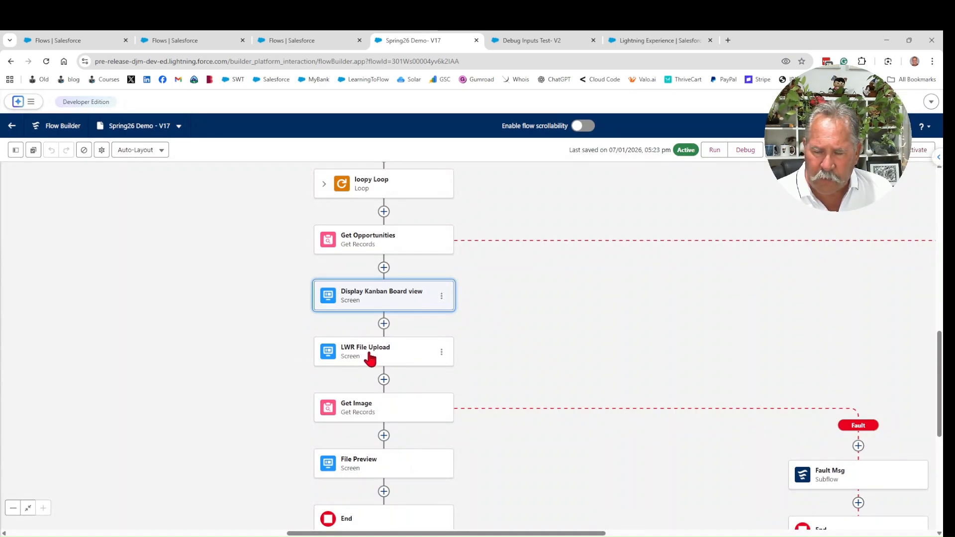
mouse_move(342, 362)
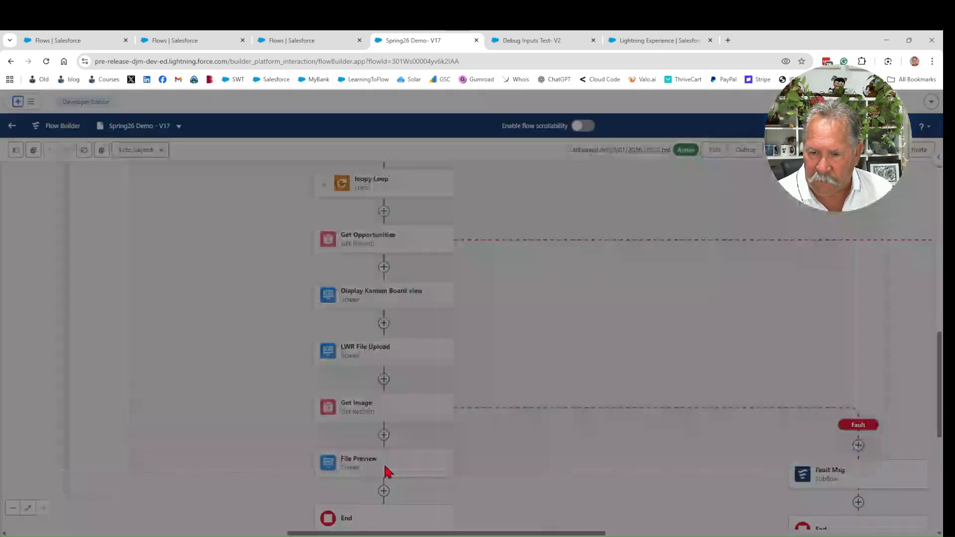
Edit the File Preview screen and add another File Preview component from the Components list.
double_click(384, 463)
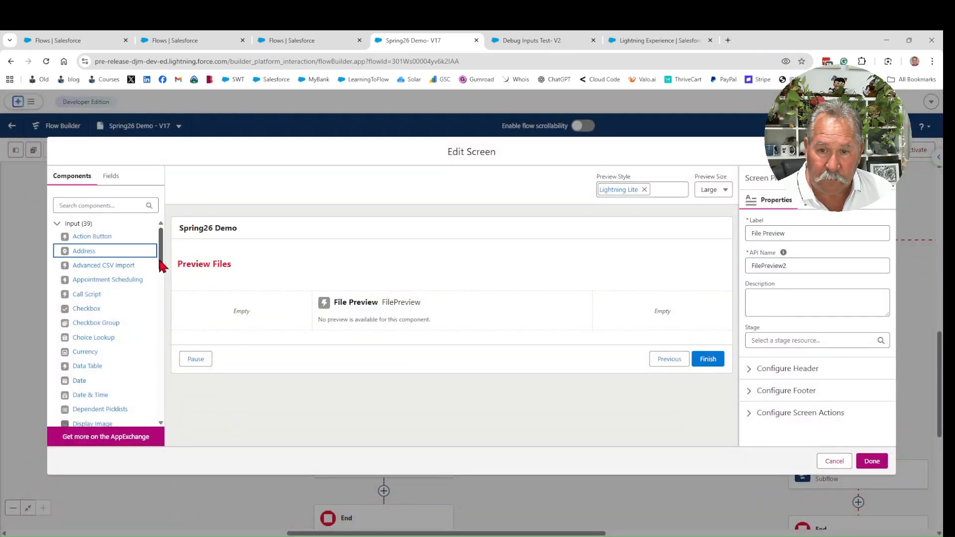
scroll(down, 3)
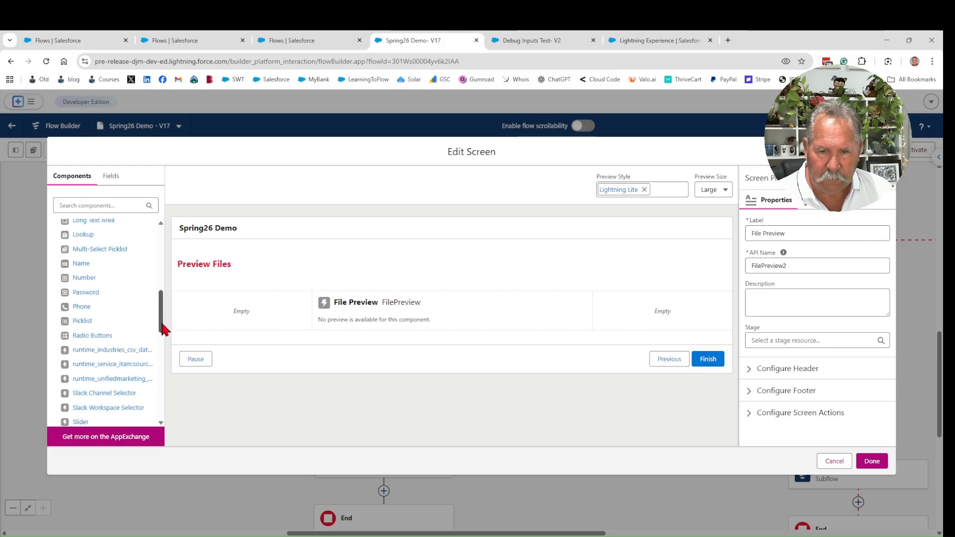
scroll(down, 3)
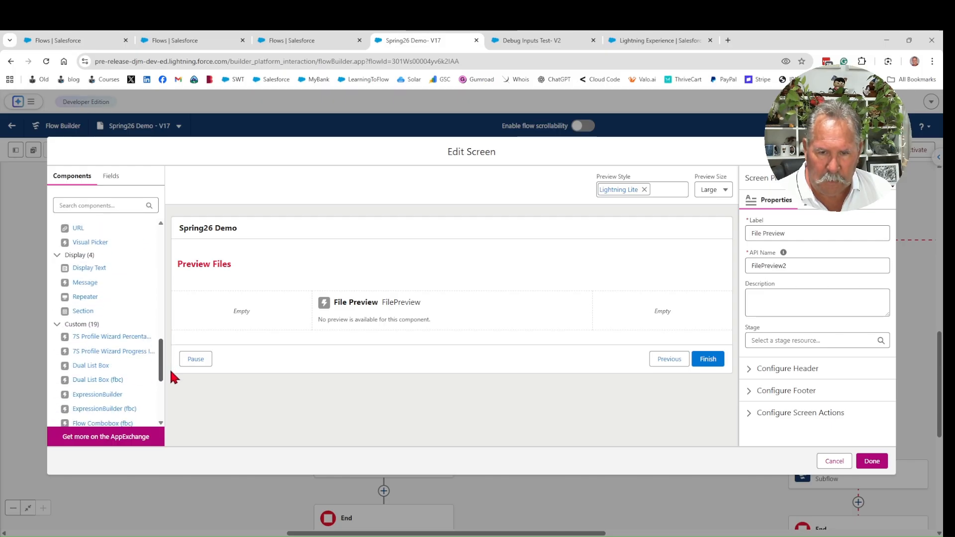
scroll(down, 3)
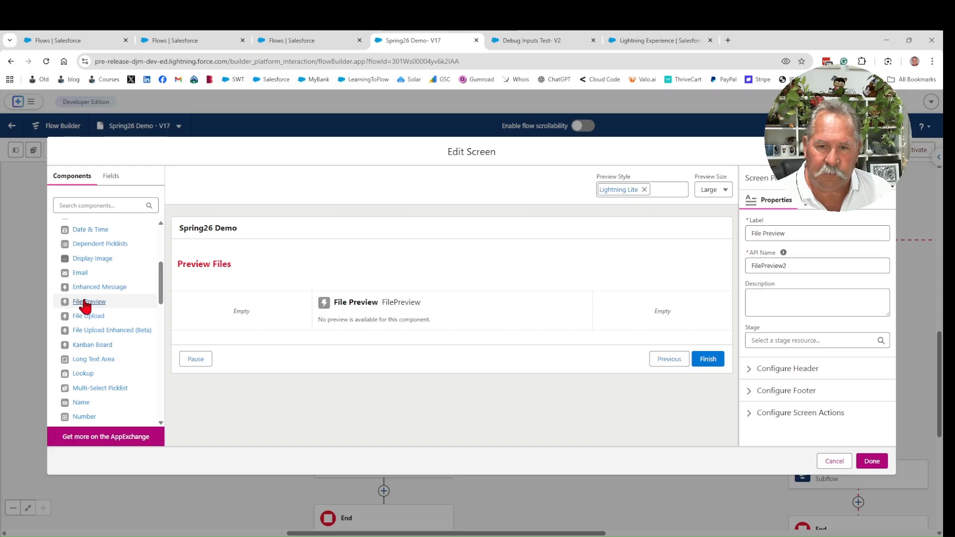
click(88, 301)
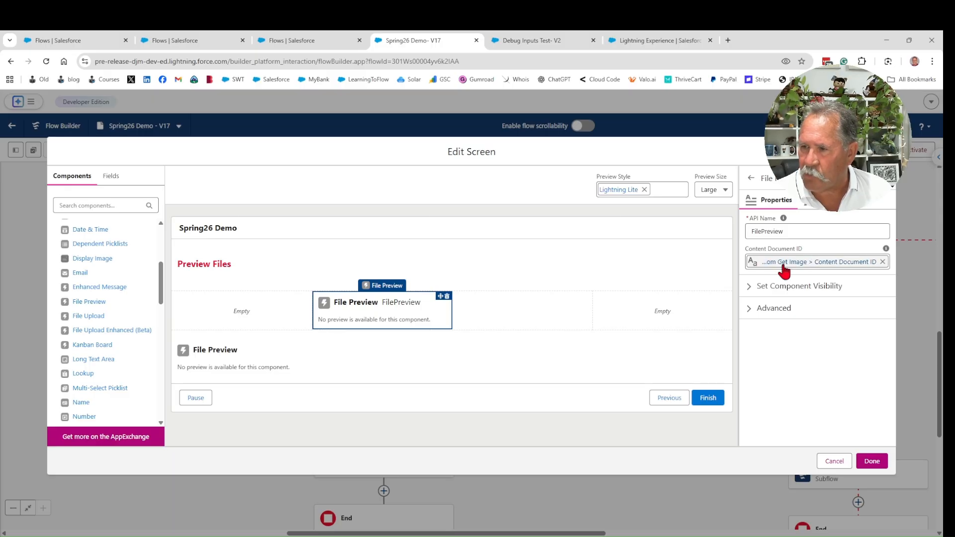
mouse_move(352, 321)
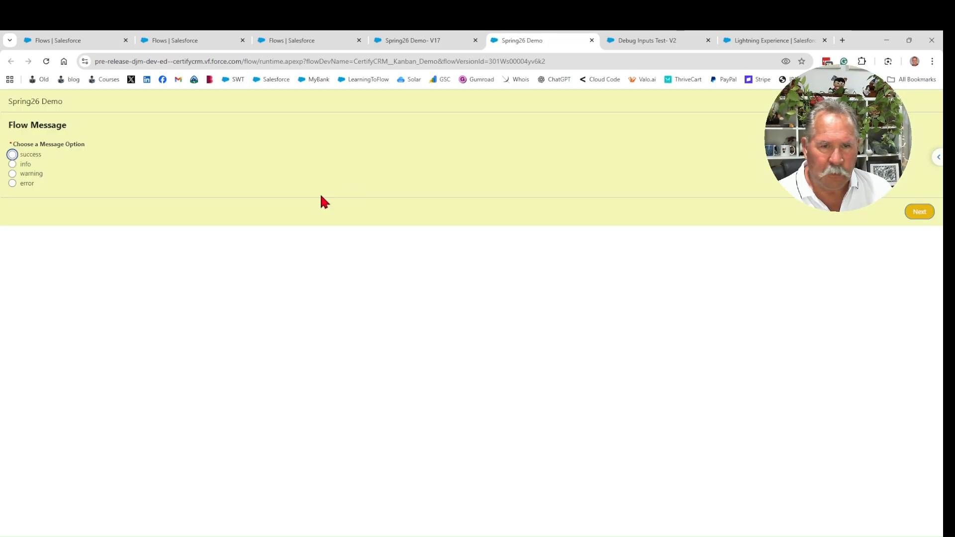
mouse_move(90, 140)
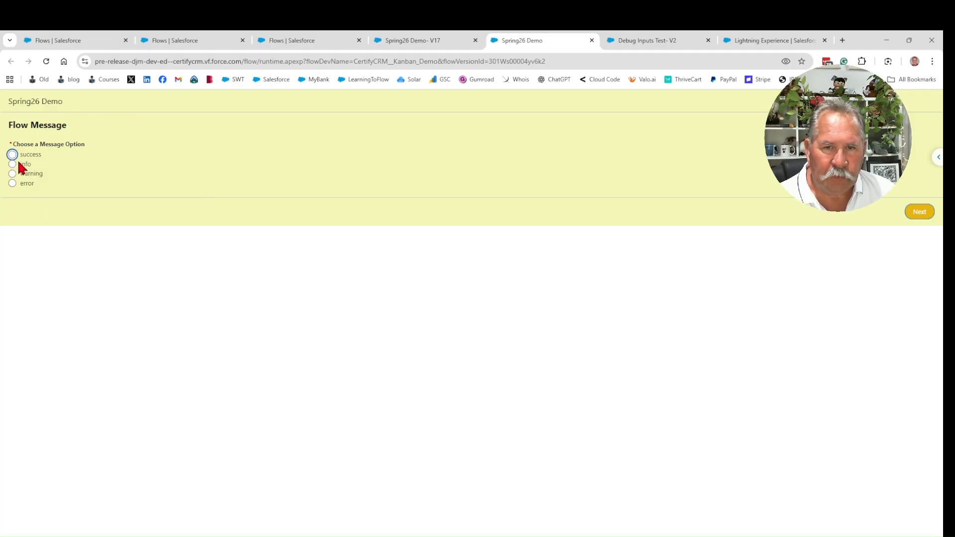
Run through the success, warning and error message screens, choosing each option and advancing with Next.
click(12, 154)
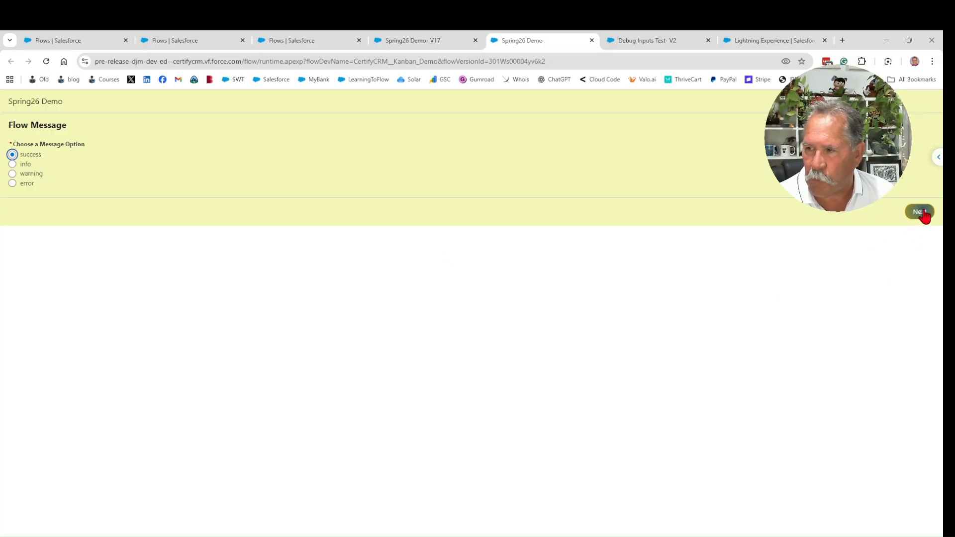
click(919, 211)
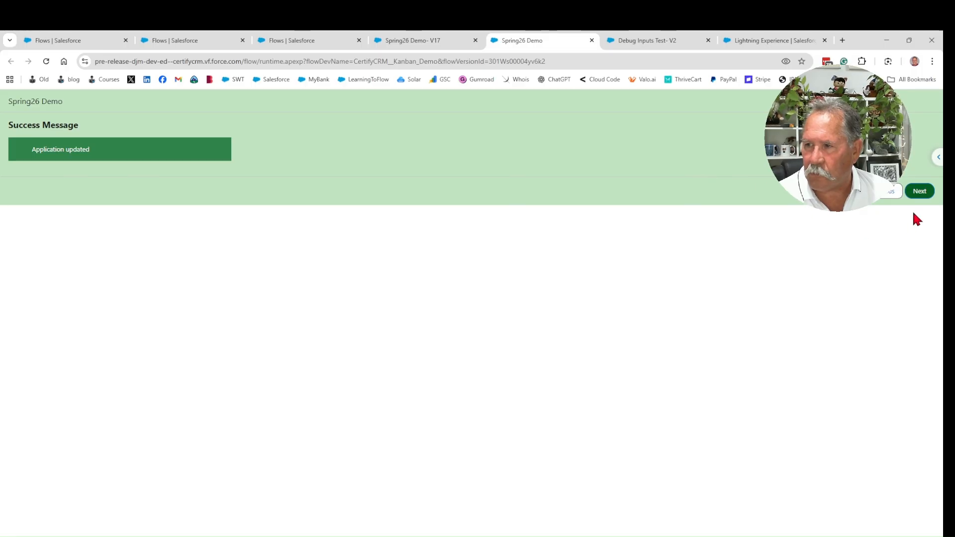
click(919, 191)
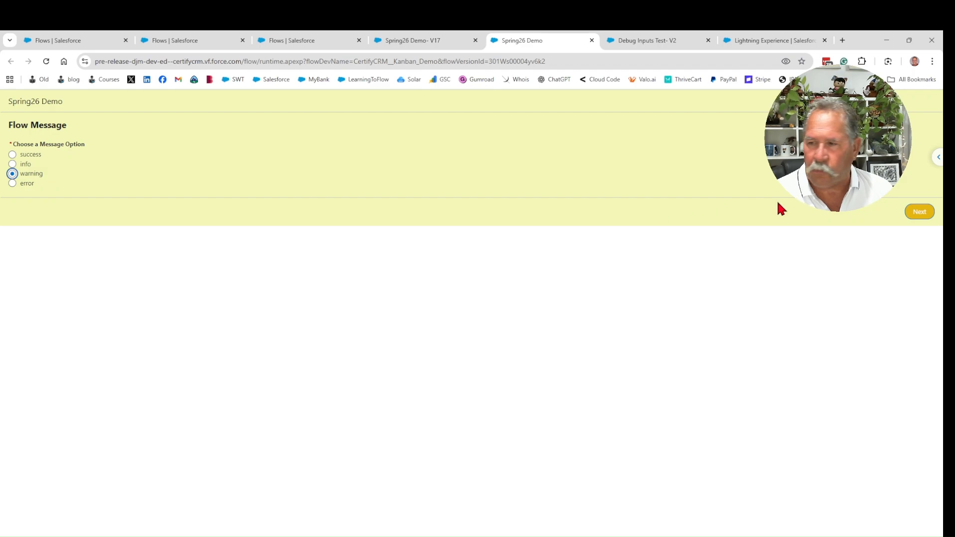
click(919, 211)
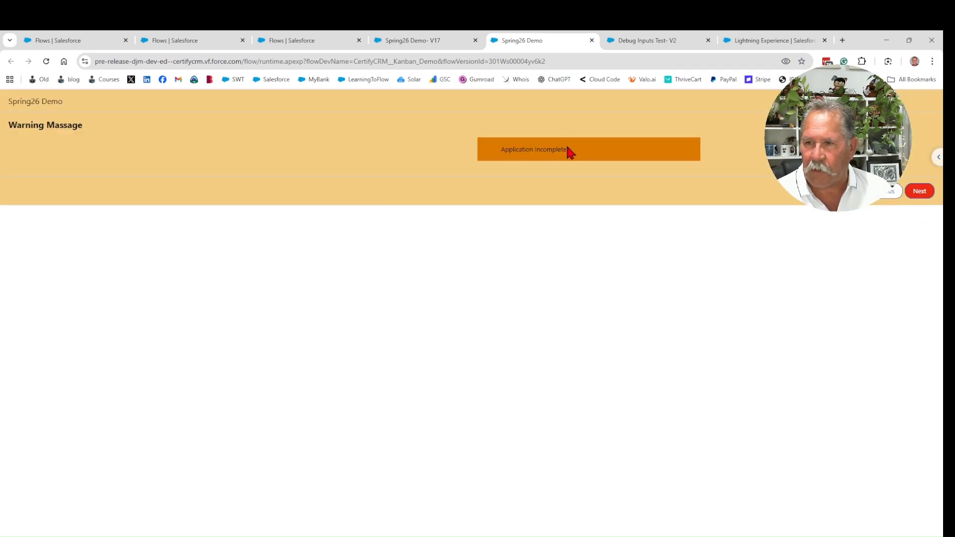
mouse_move(615, 144)
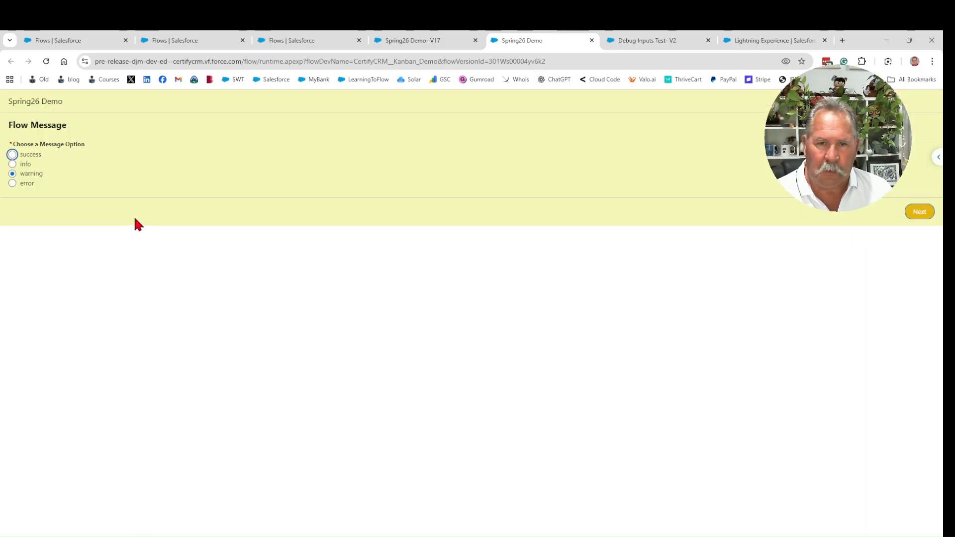
click(12, 183)
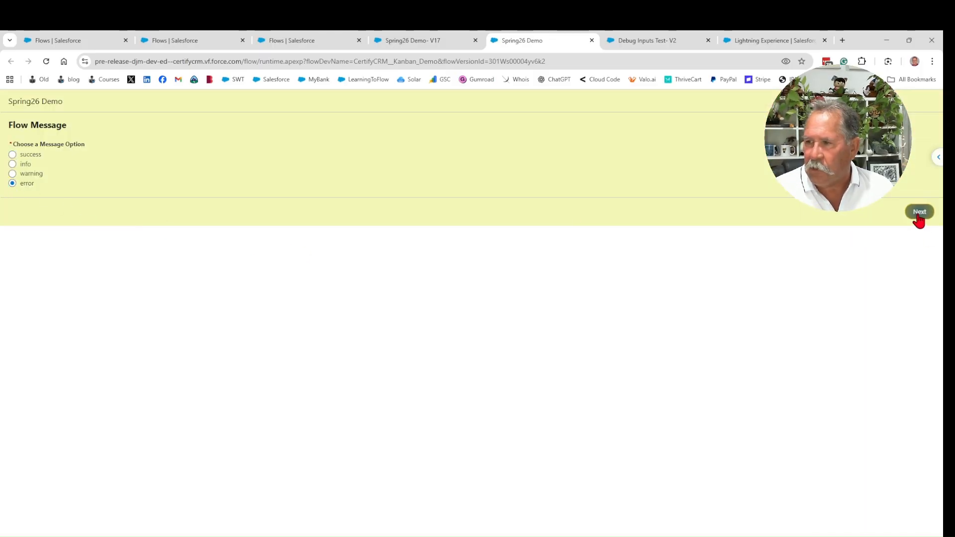
click(919, 210)
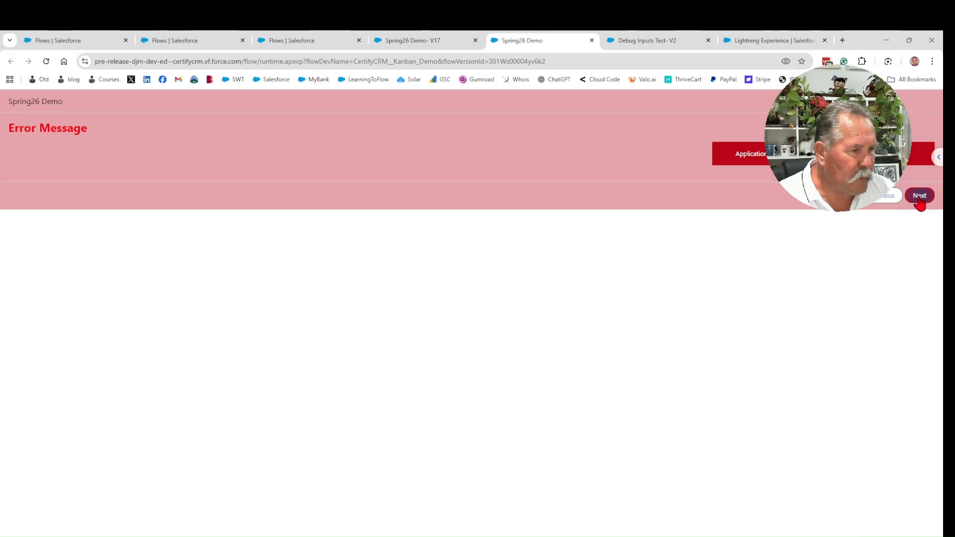
click(919, 196)
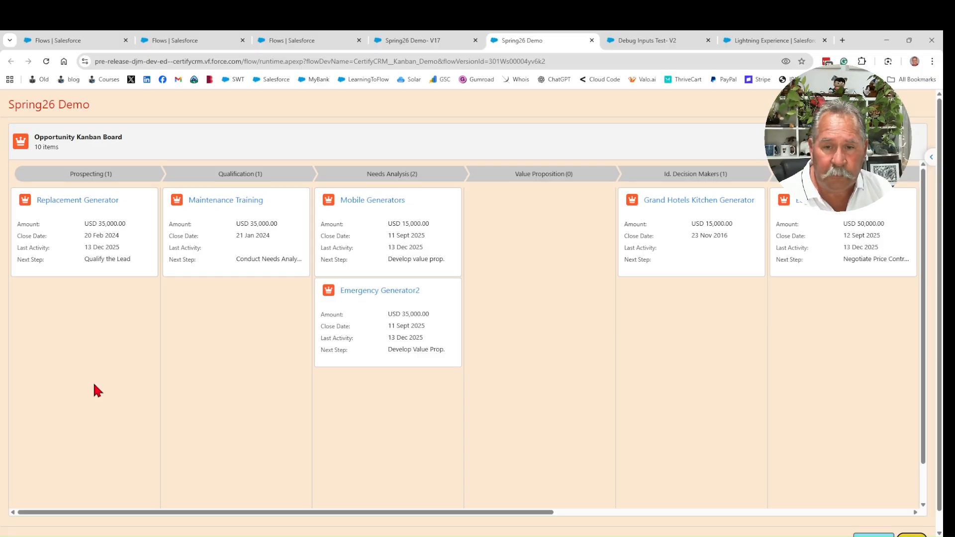
mouse_move(544, 438)
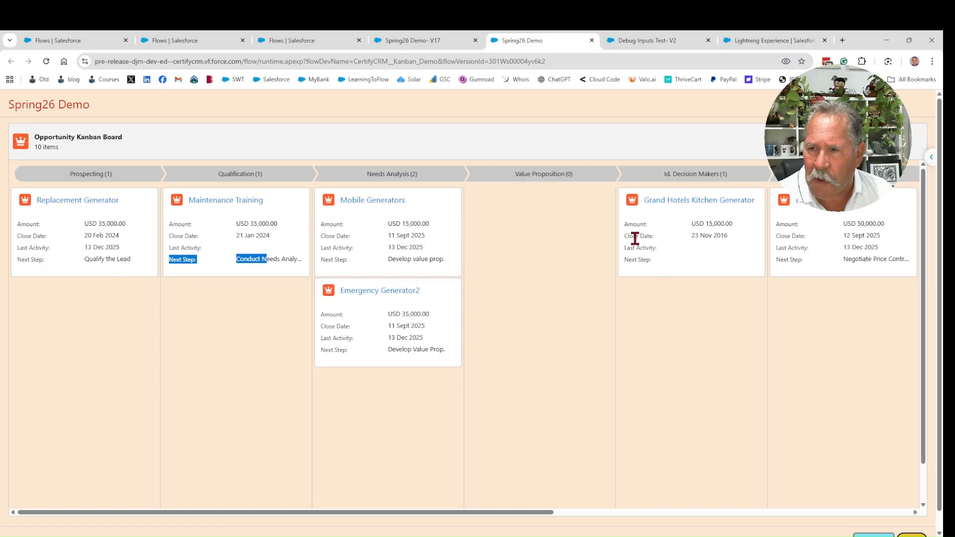
mouse_move(152, 374)
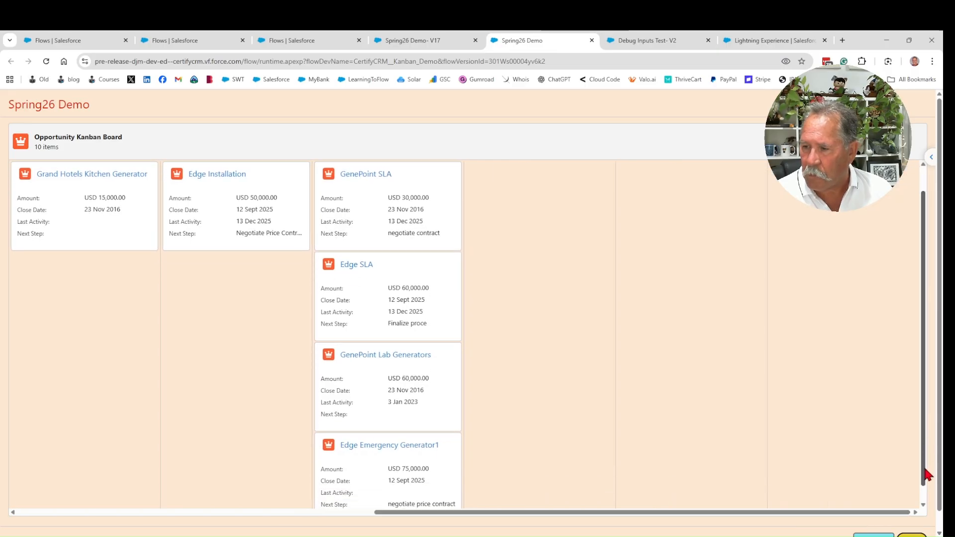
Scroll down the Opportunity Kanban Board and advance to the LWR File Upload screen.
scroll(down, 3)
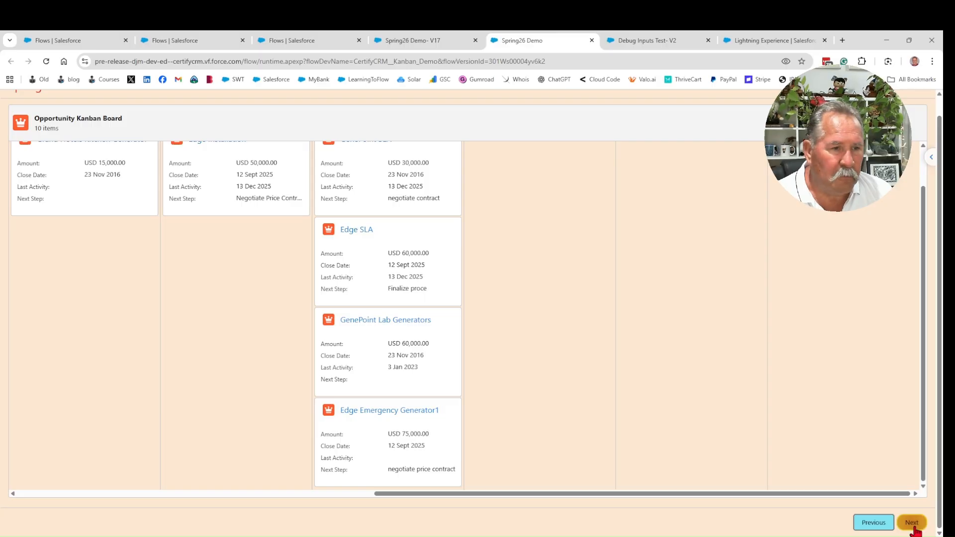
click(912, 522)
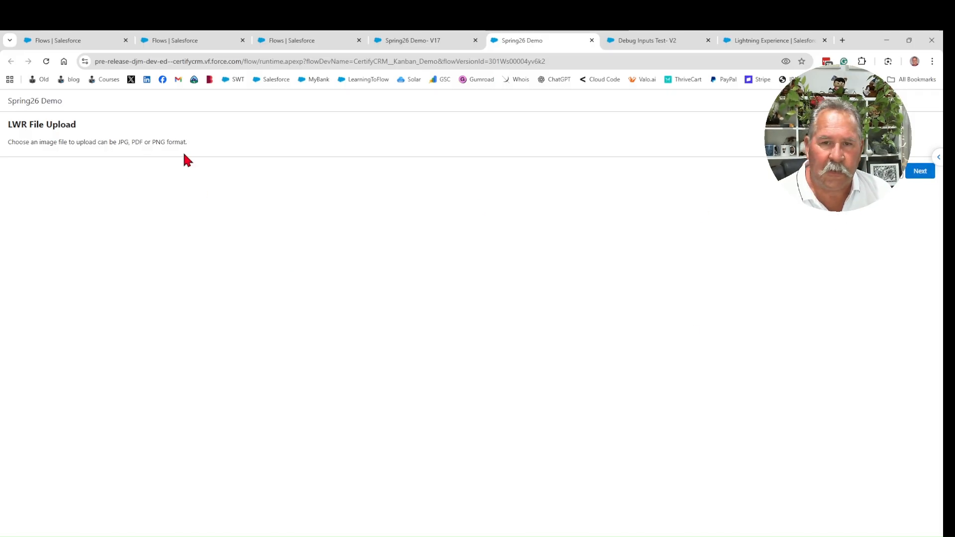
mouse_move(229, 208)
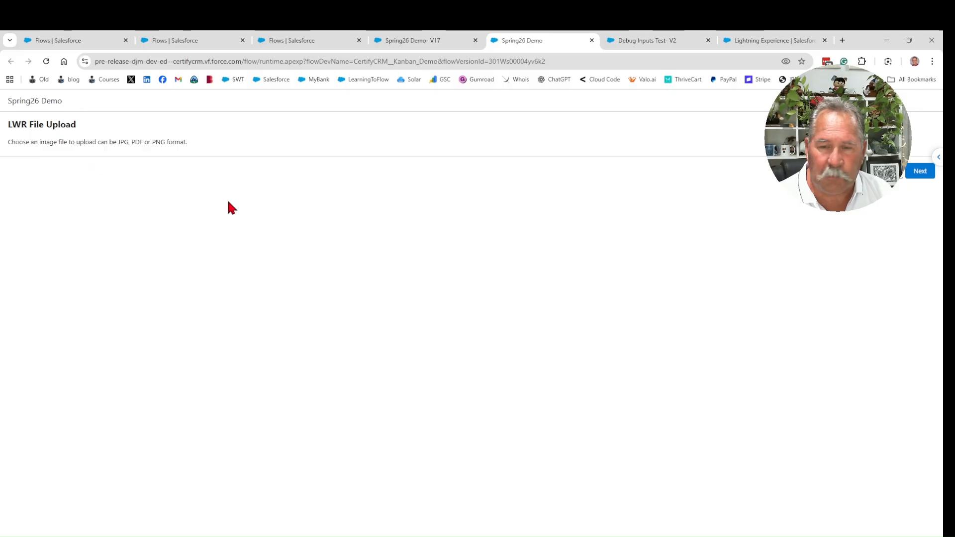
Advance past LWR File Upload to the dog9.jpg preview and finish the demo run.
click(920, 171)
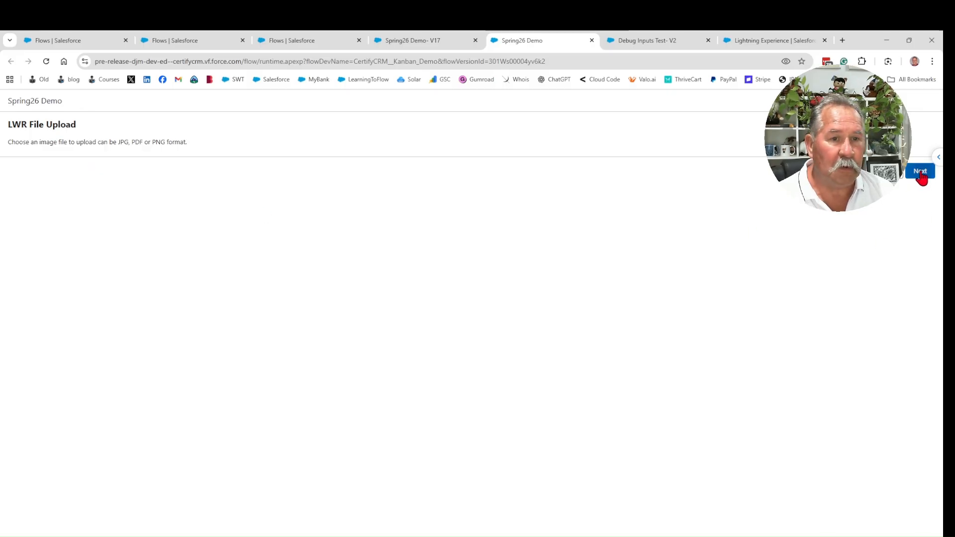
click(920, 172)
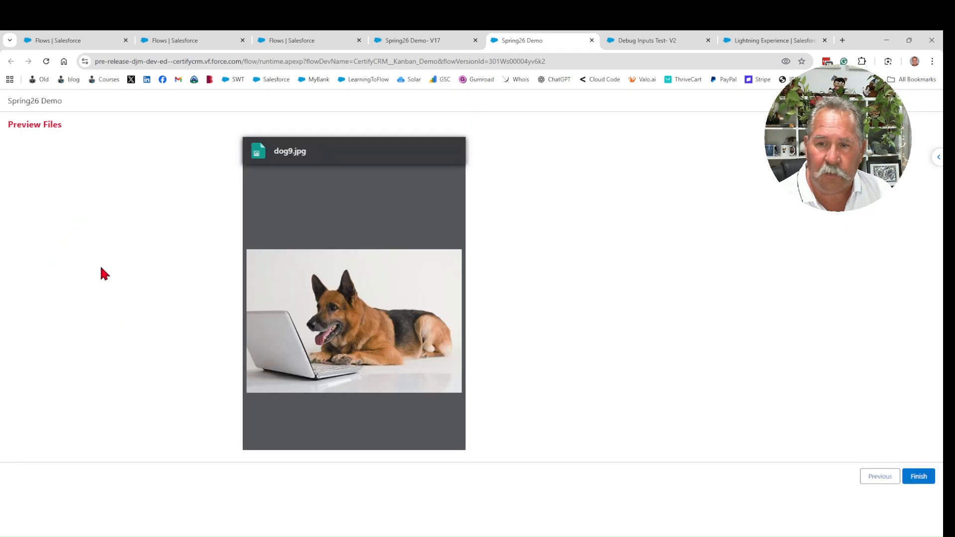
mouse_move(58, 164)
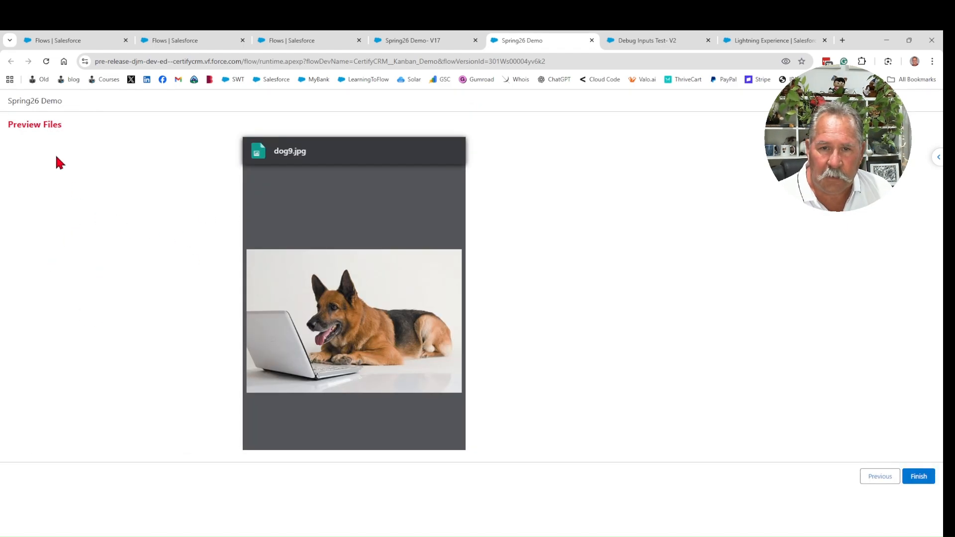
mouse_move(359, 456)
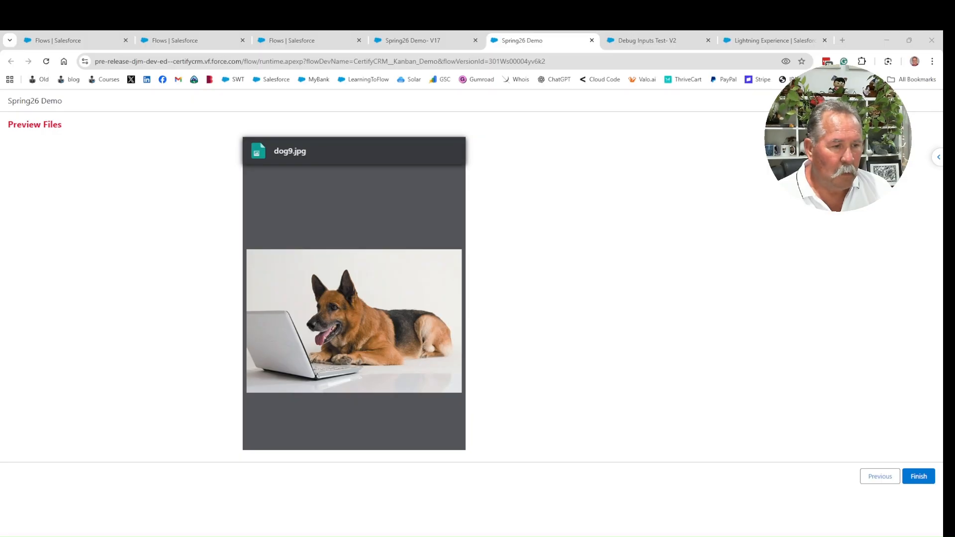
click(918, 477)
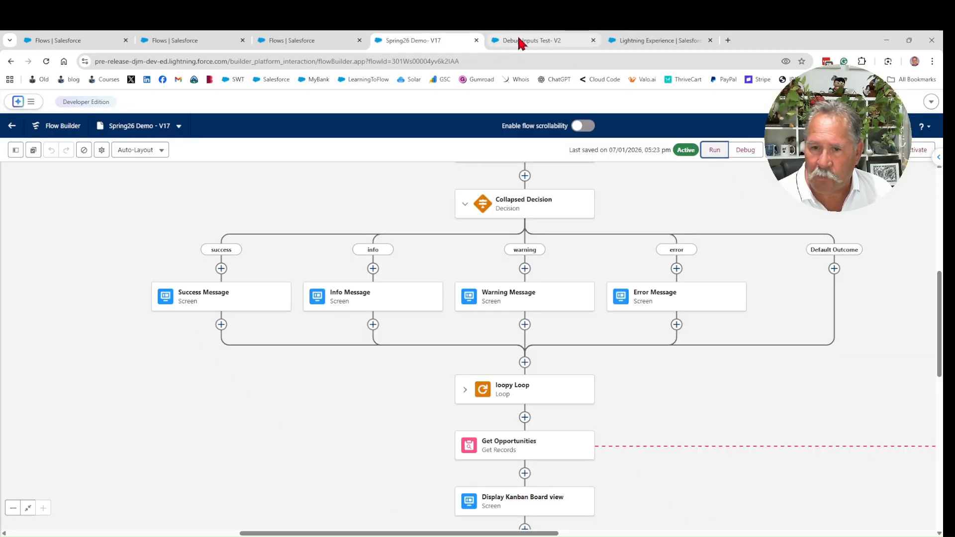
In Debug Inputs Test, correct text_input to 'This my input value', close Debug and confirm the inputs were retained.
click(533, 40)
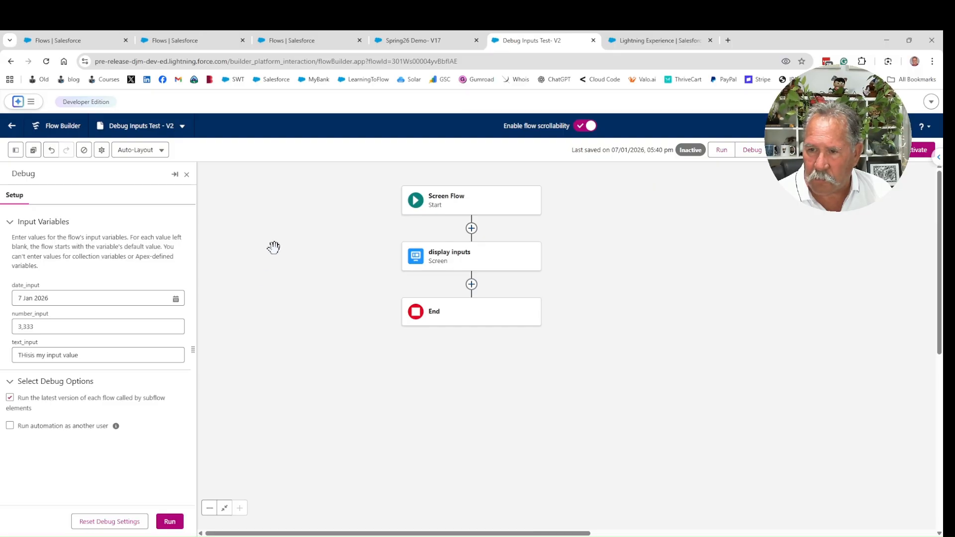
mouse_move(260, 237)
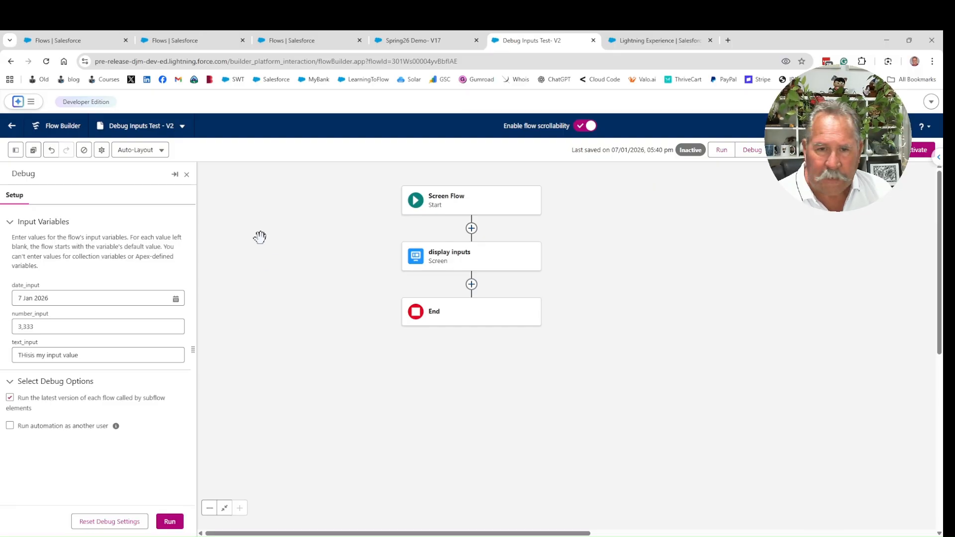
mouse_move(237, 210)
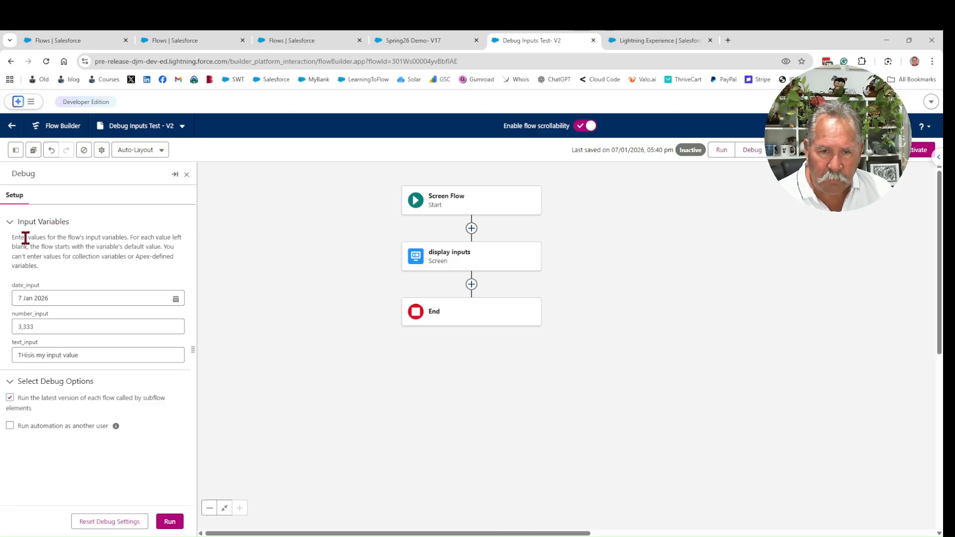
mouse_move(397, 282)
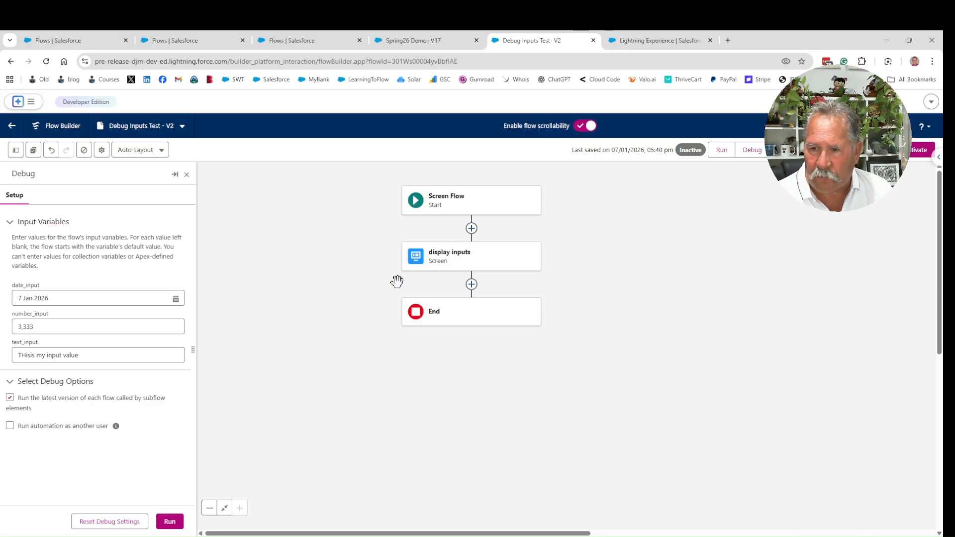
mouse_move(206, 329)
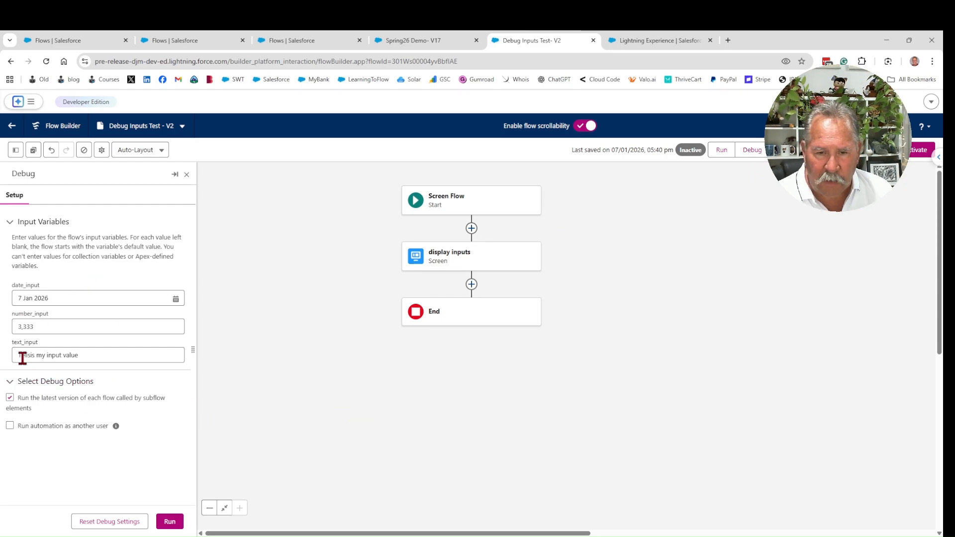
click(98, 355)
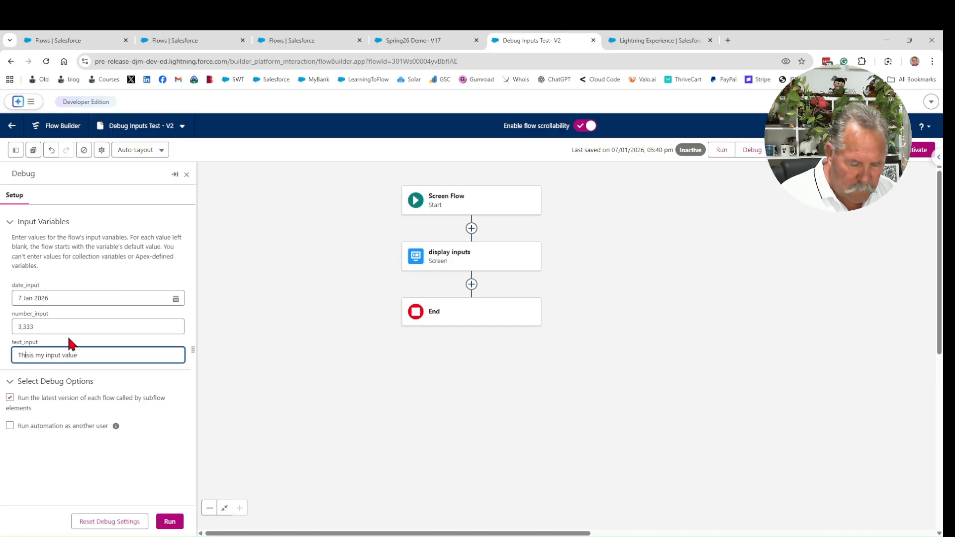
key(Backspace)
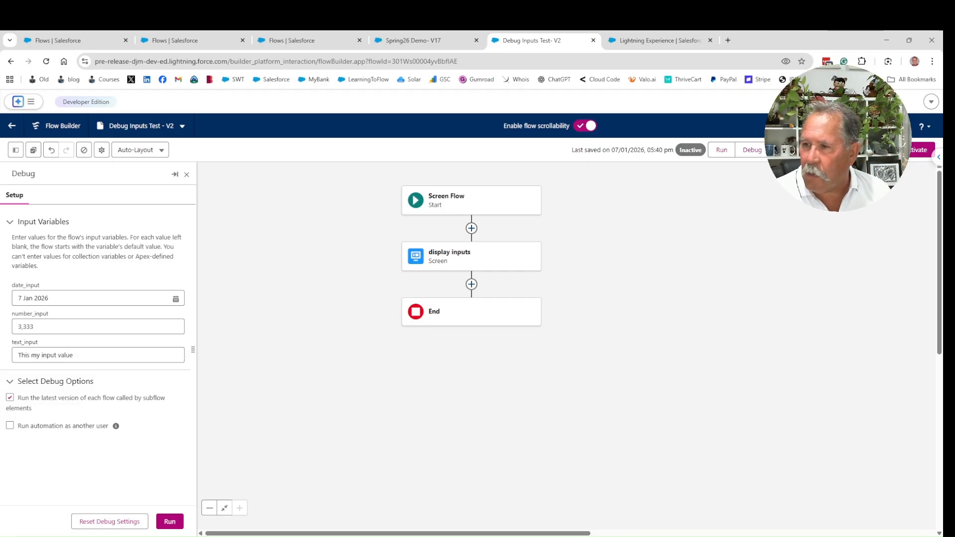
click(186, 174)
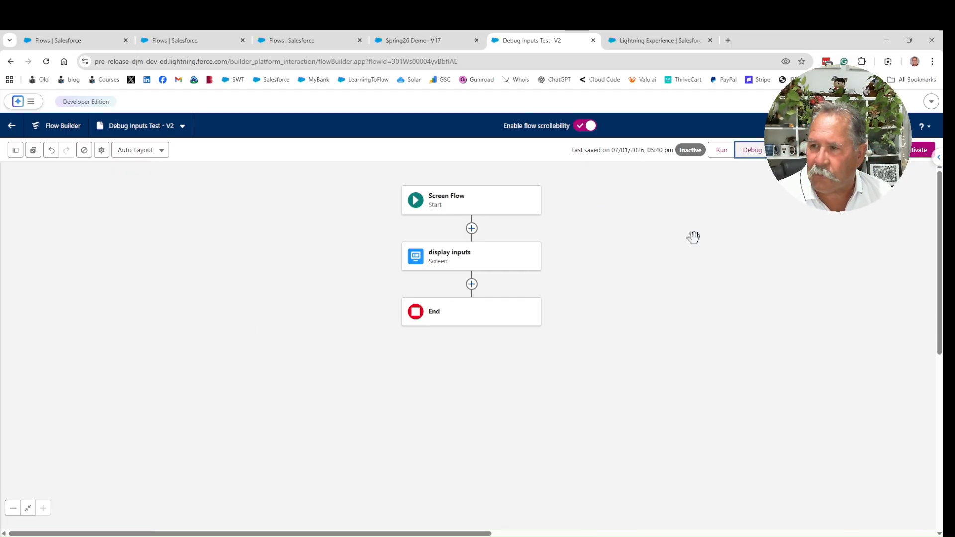
click(752, 151)
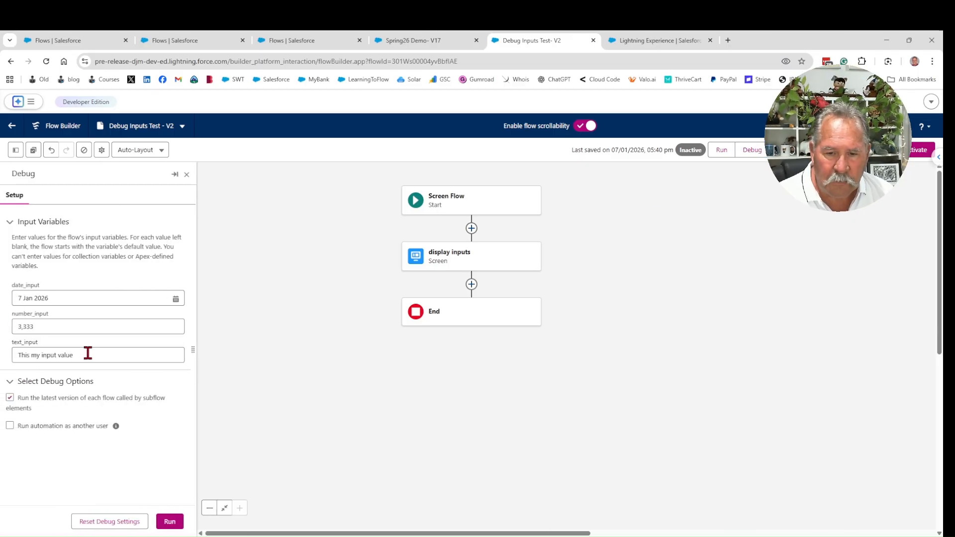
Run the debug with the saved inputs and return to editing the flow.
click(169, 521)
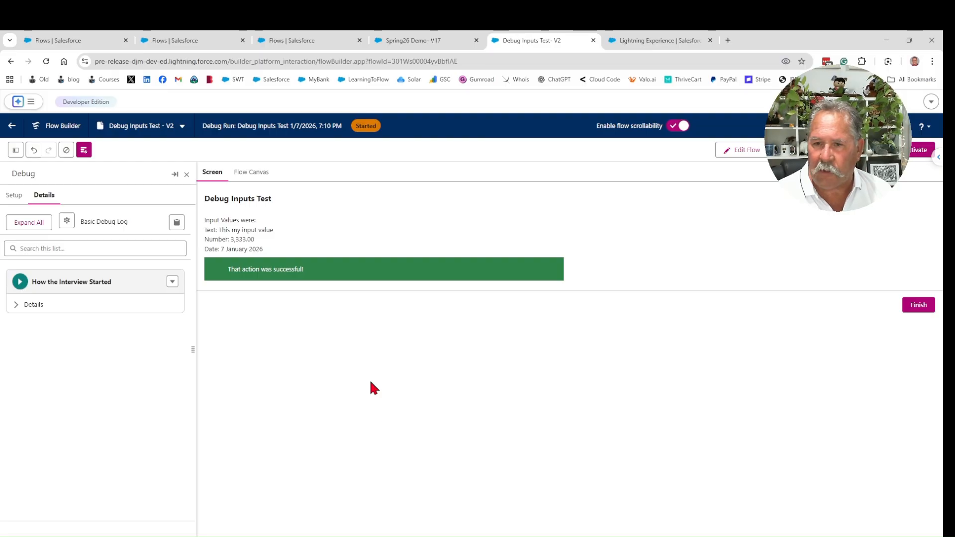
mouse_move(579, 334)
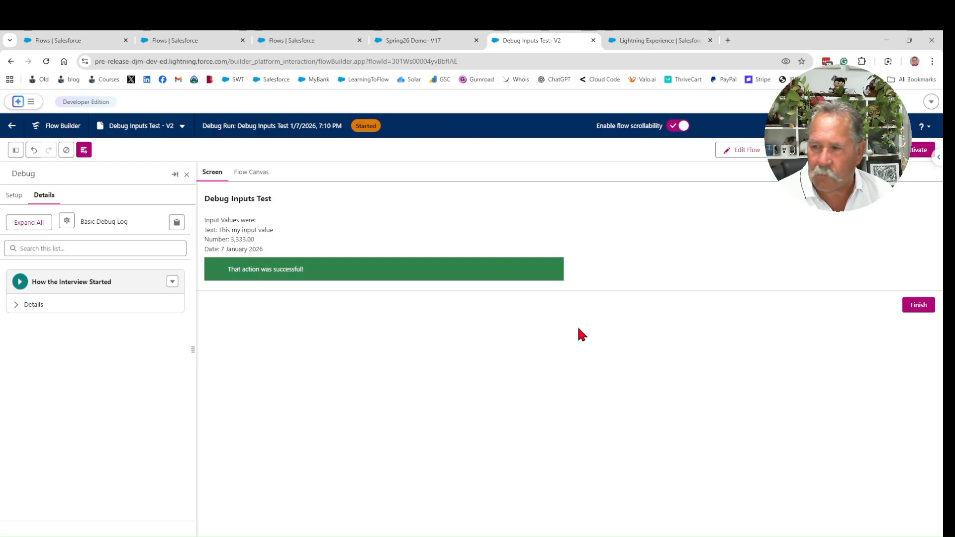
click(917, 304)
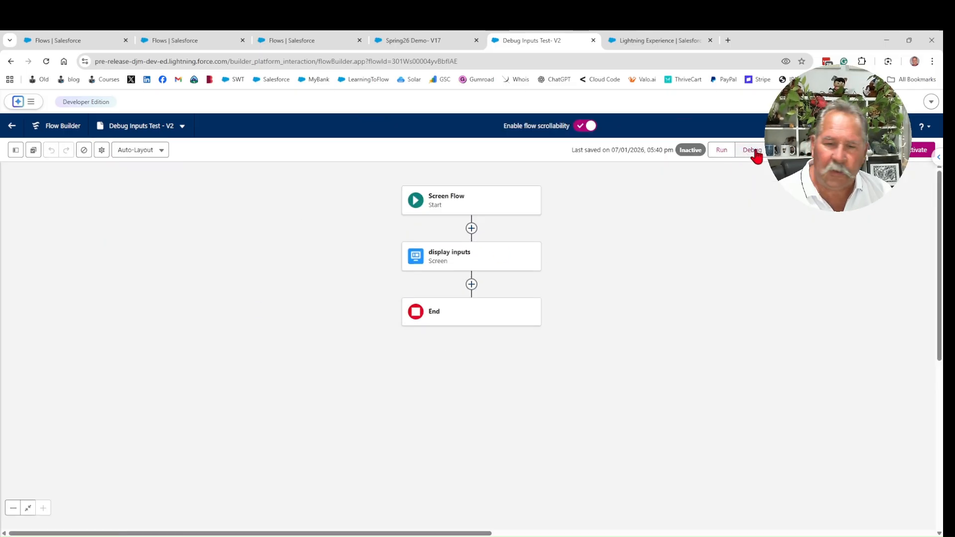
Show the Debug Inputs Test flow record with its Activated status and details.
click(752, 150)
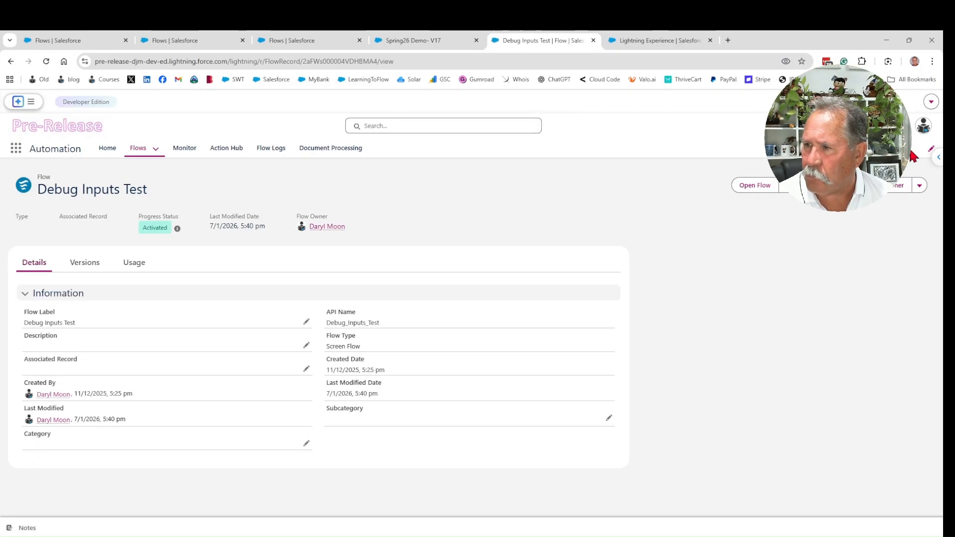
mouse_move(583, 151)
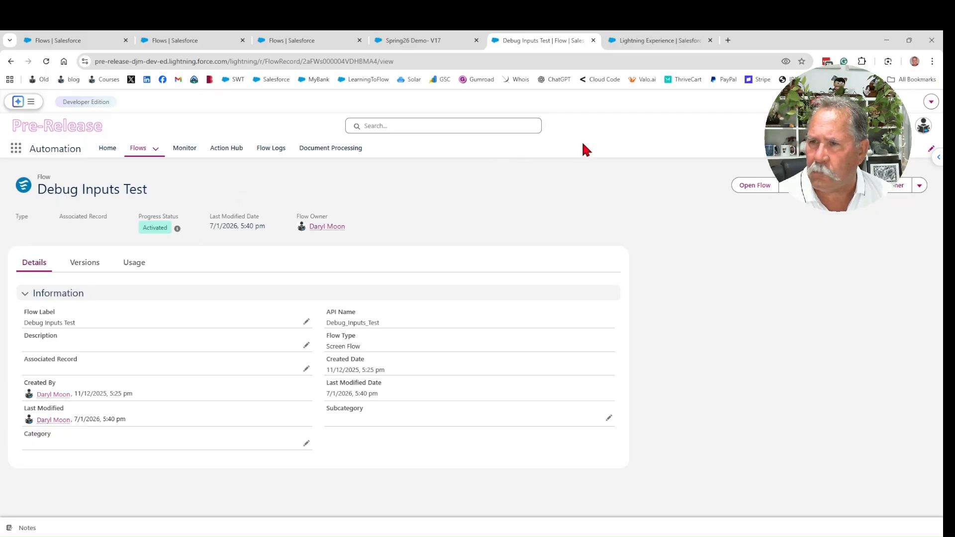
From the Flows list, begin a new Record-Triggered Flow under Triggered Automations.
click(137, 148)
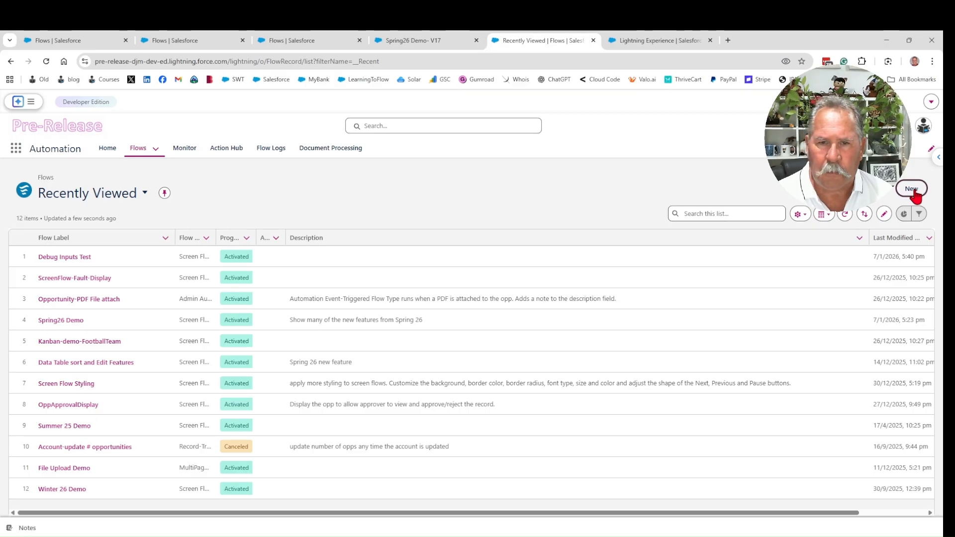
click(911, 189)
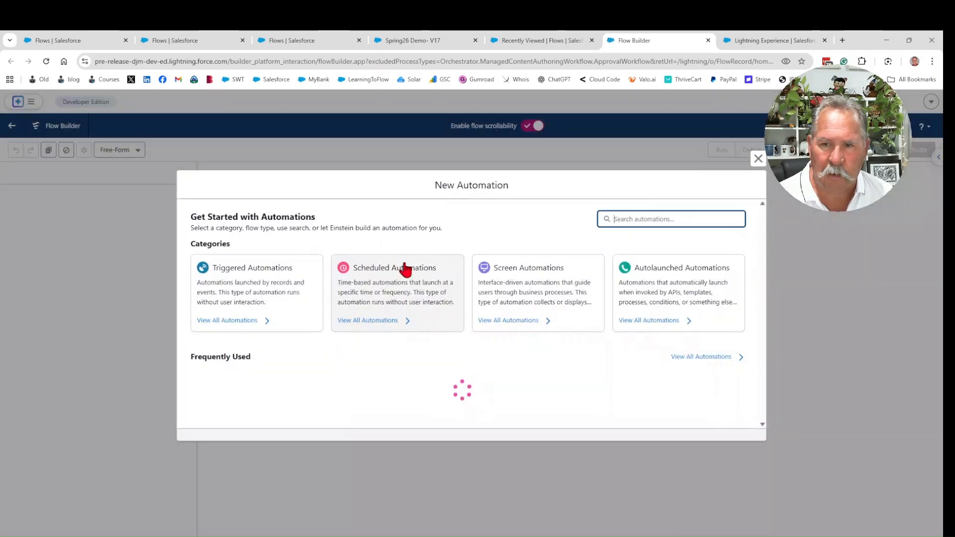
click(251, 267)
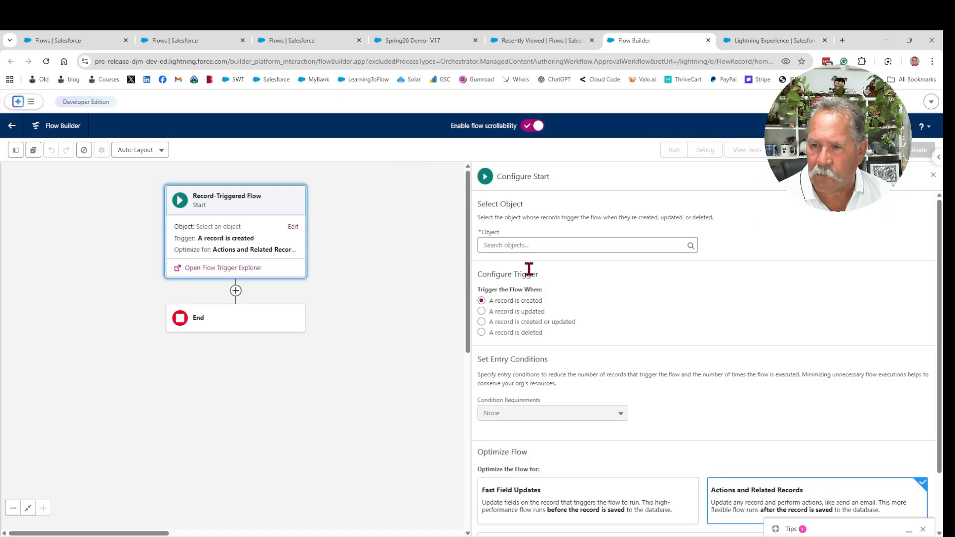
Search the trigger Object field for 'content' and choose Content Document.
click(585, 245)
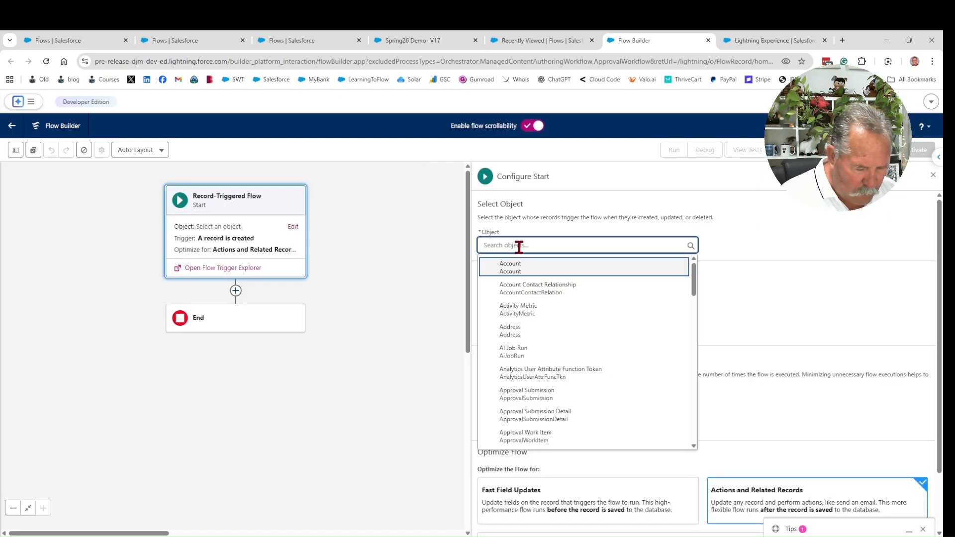
text(content)
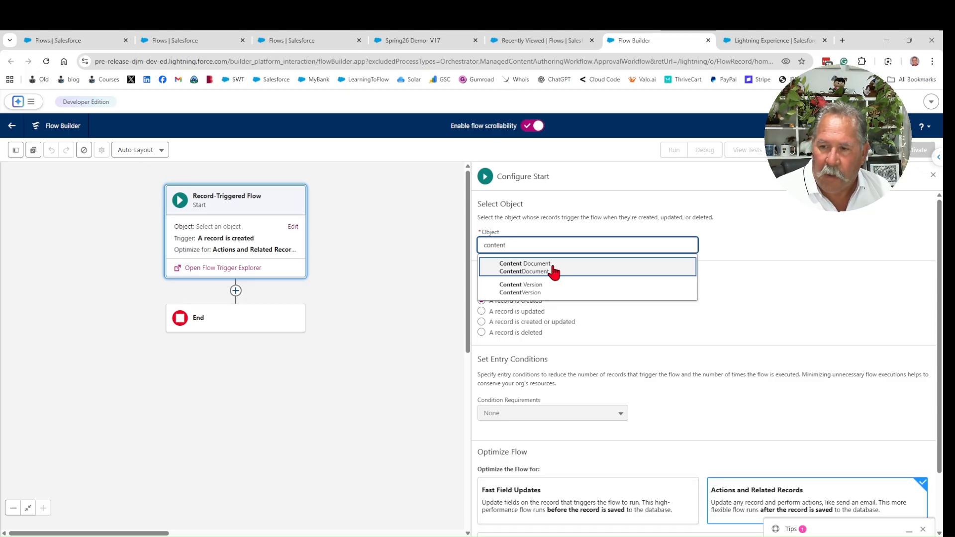
click(525, 267)
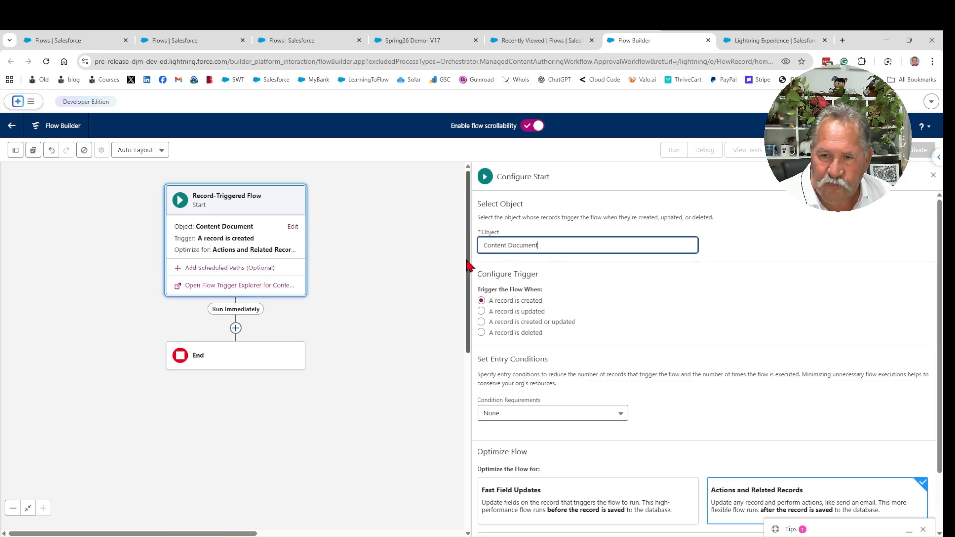
mouse_move(602, 260)
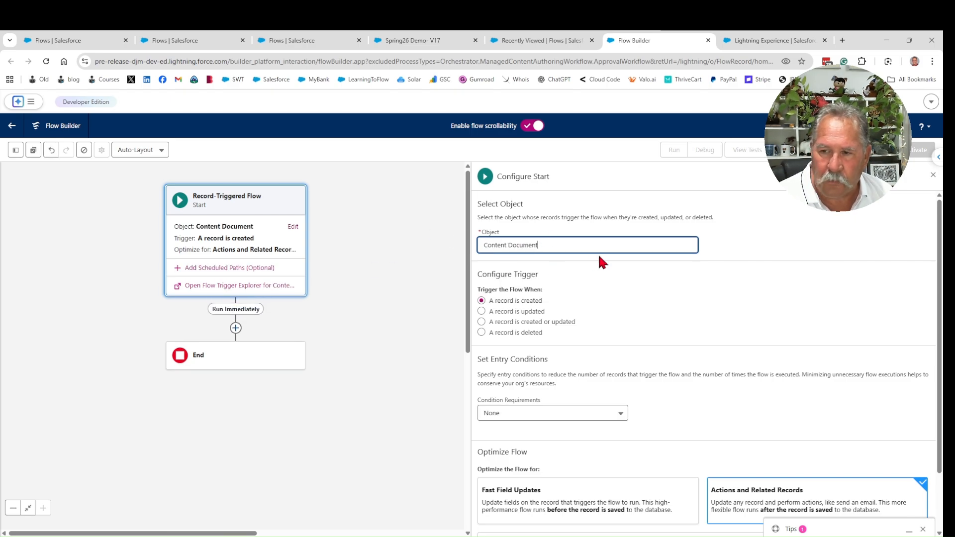
mouse_move(359, 262)
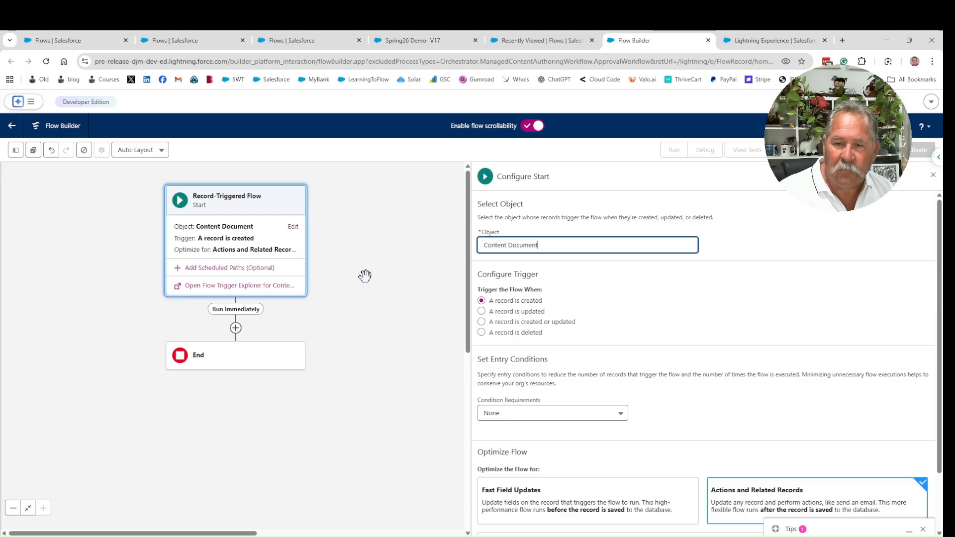
mouse_move(511, 270)
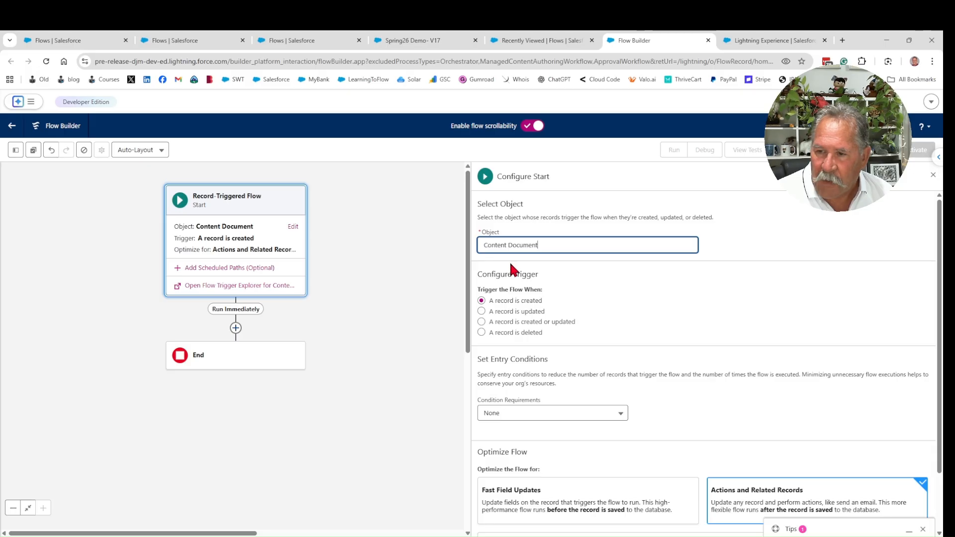
mouse_move(361, 197)
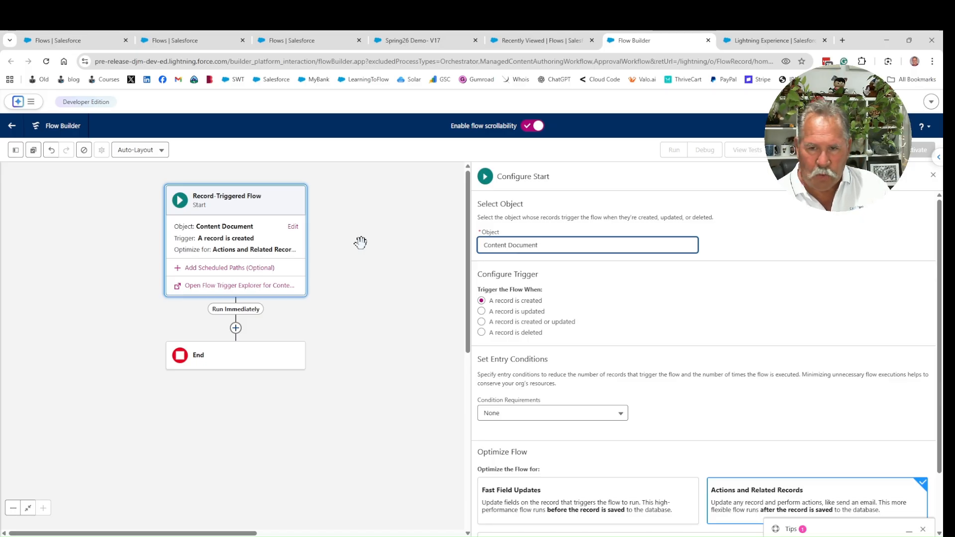
mouse_move(126, 338)
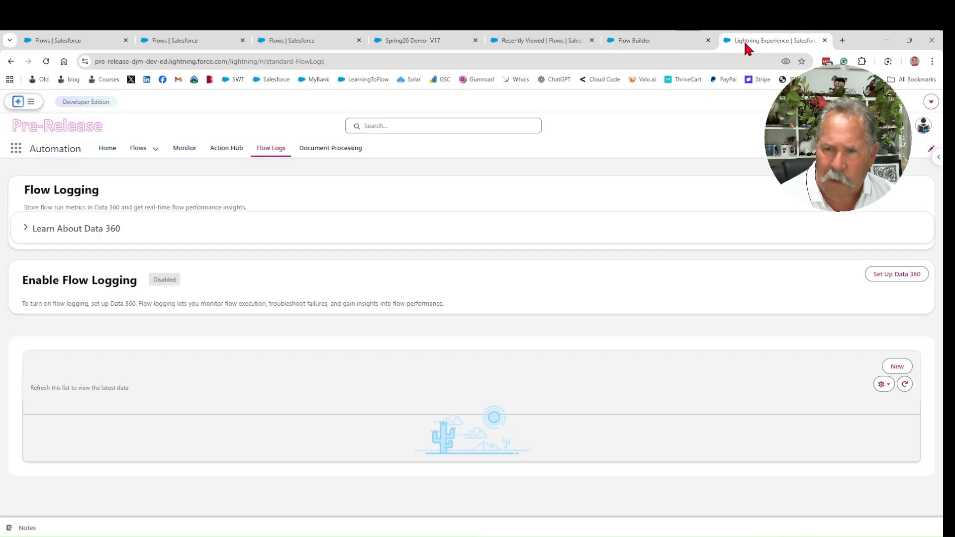
mouse_move(197, 208)
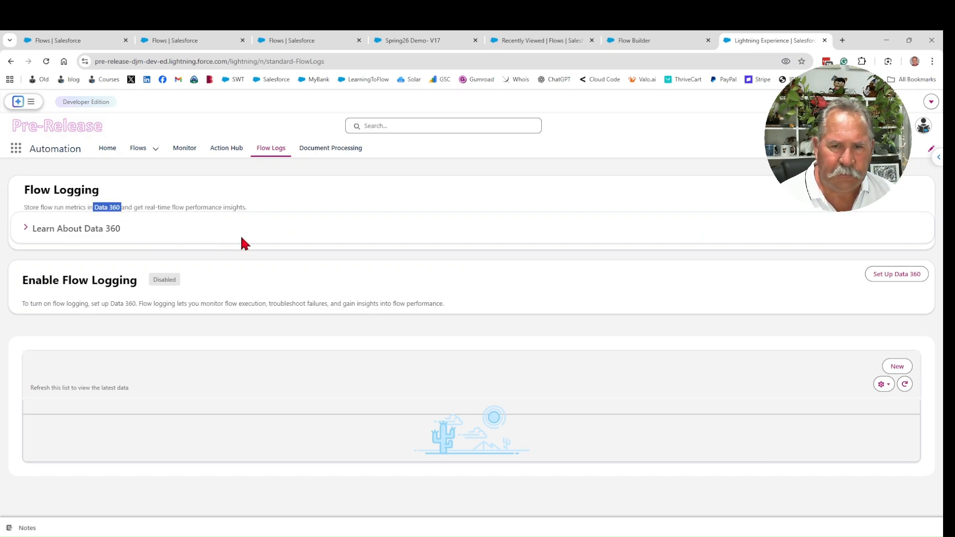
mouse_move(321, 198)
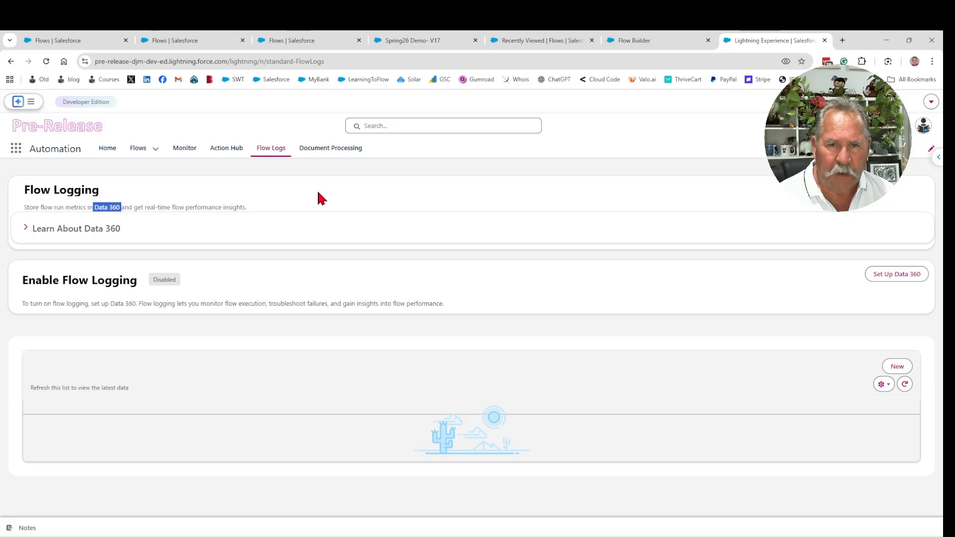
mouse_move(145, 275)
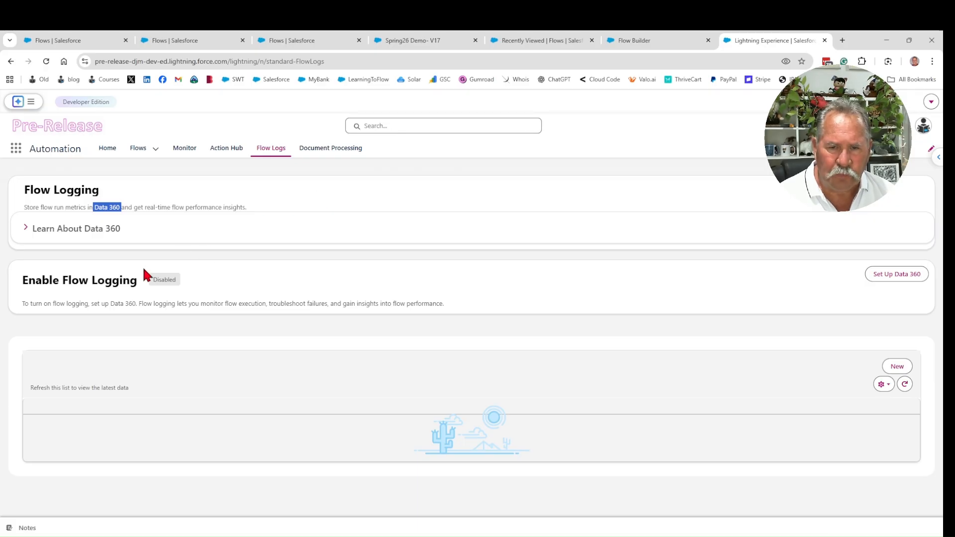
mouse_move(173, 341)
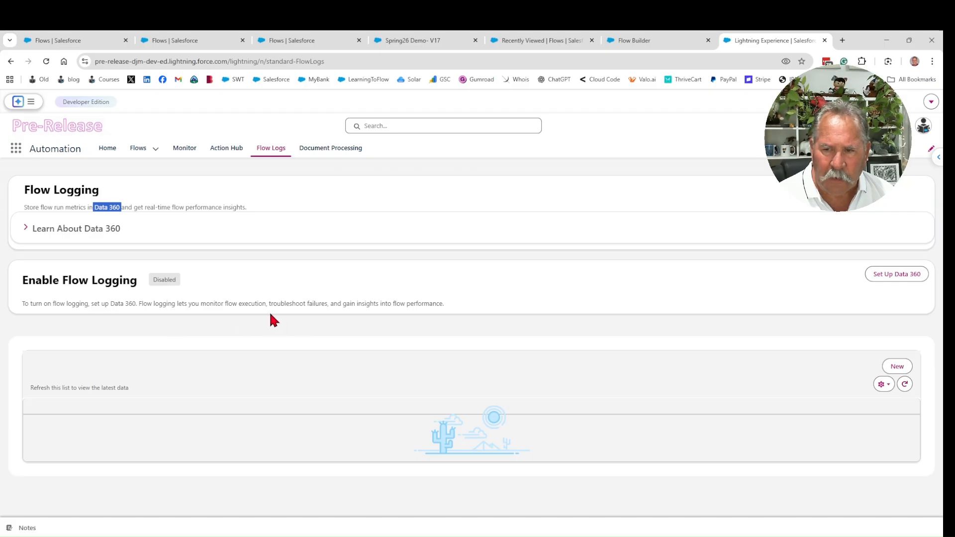
mouse_move(359, 321)
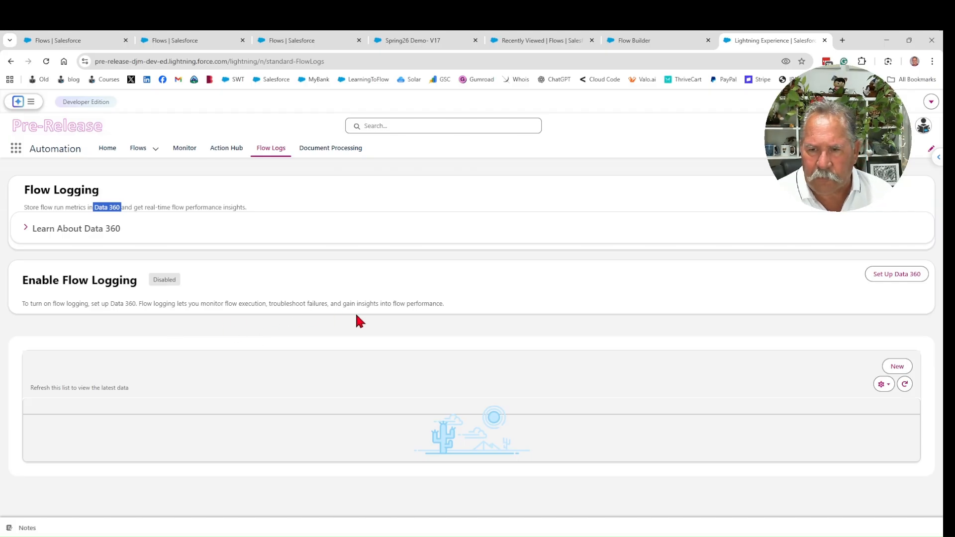
mouse_move(194, 338)
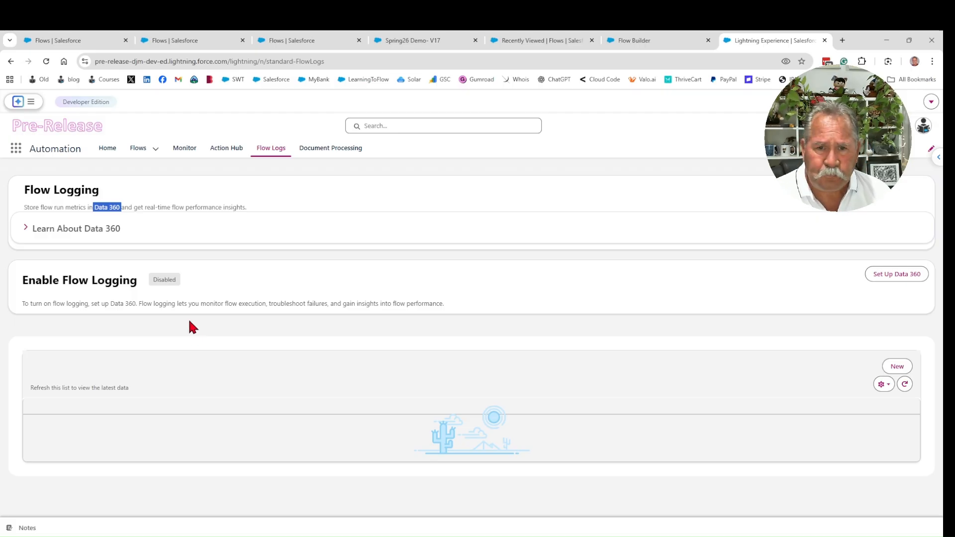
mouse_move(172, 275)
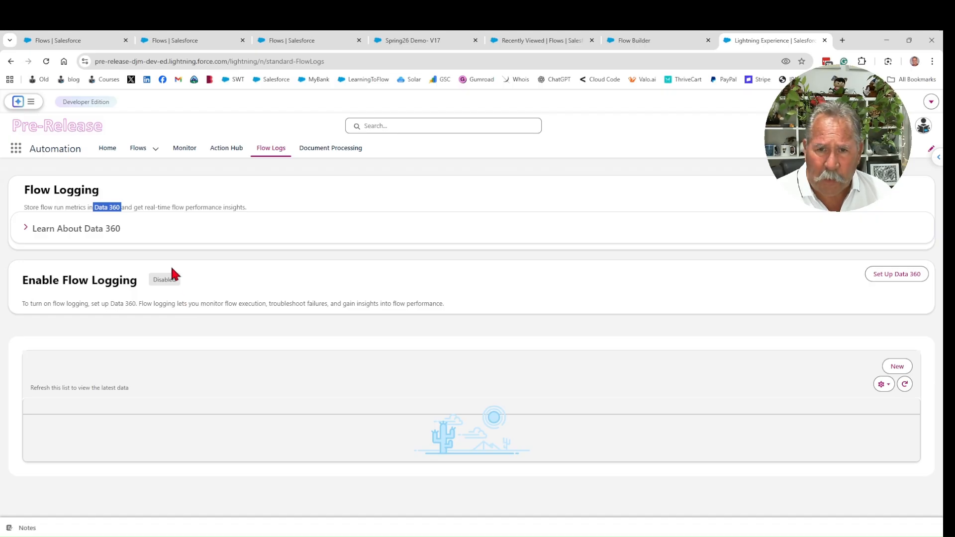
mouse_move(196, 262)
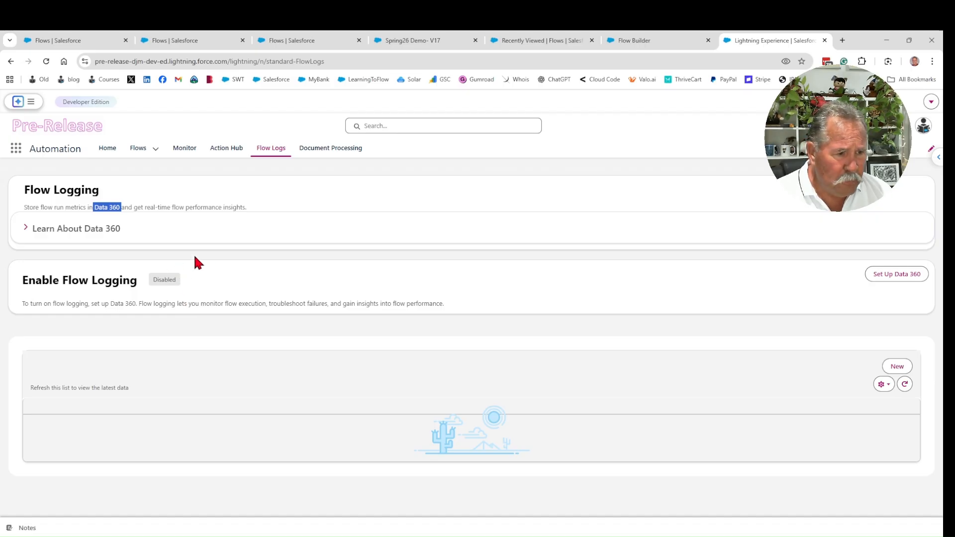
Return from the Flow Logs page to the Recently Viewed flows list.
click(137, 147)
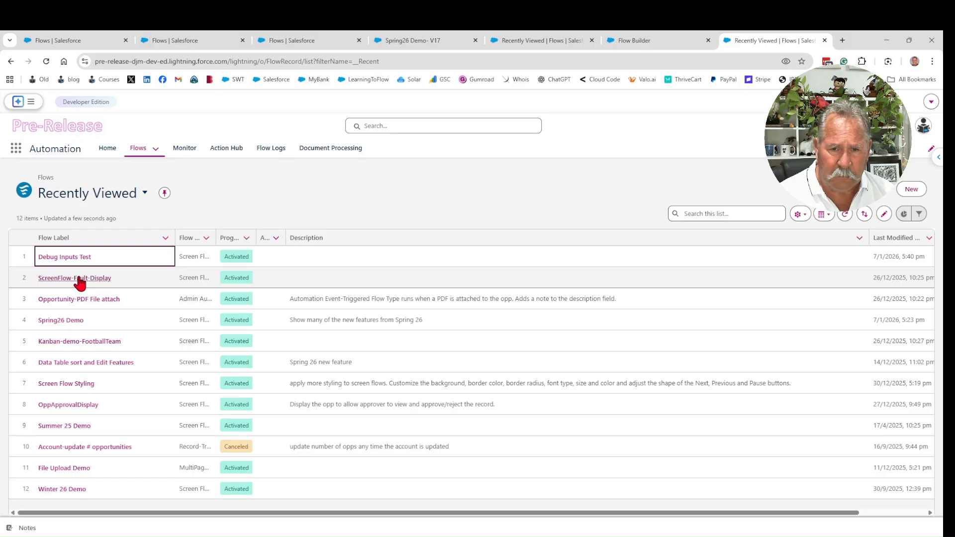
Bring up the ScreenFlow-Fault-Display flow record and its Usage tab.
click(74, 278)
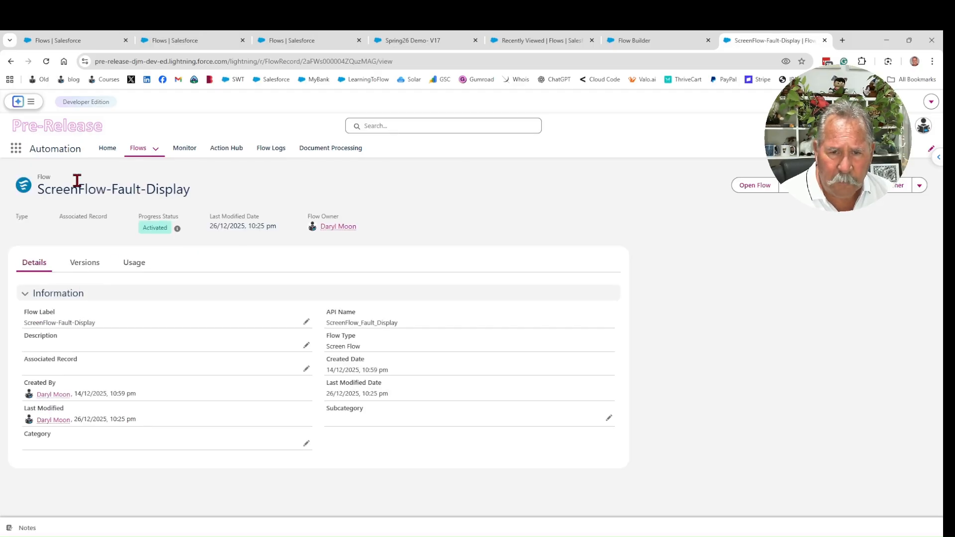
double_click(54, 148)
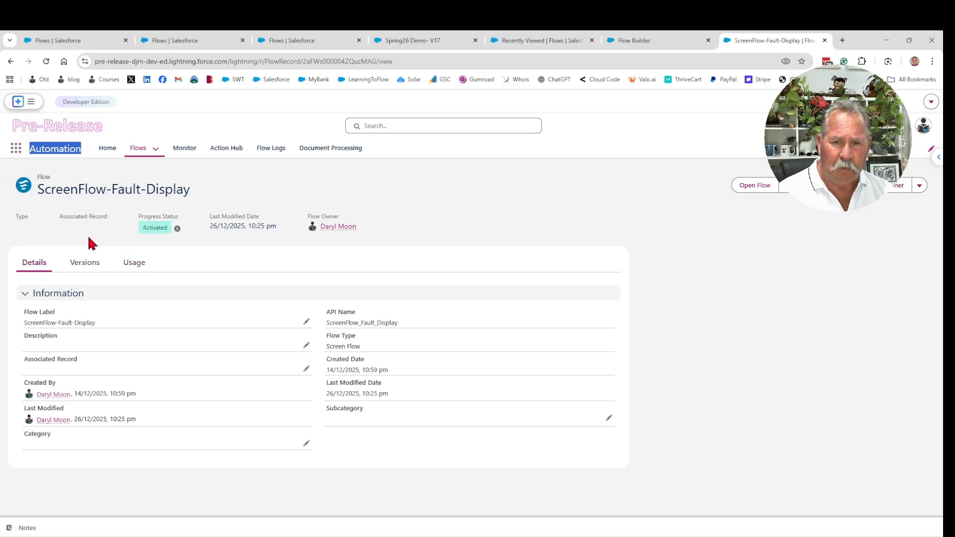
mouse_move(121, 250)
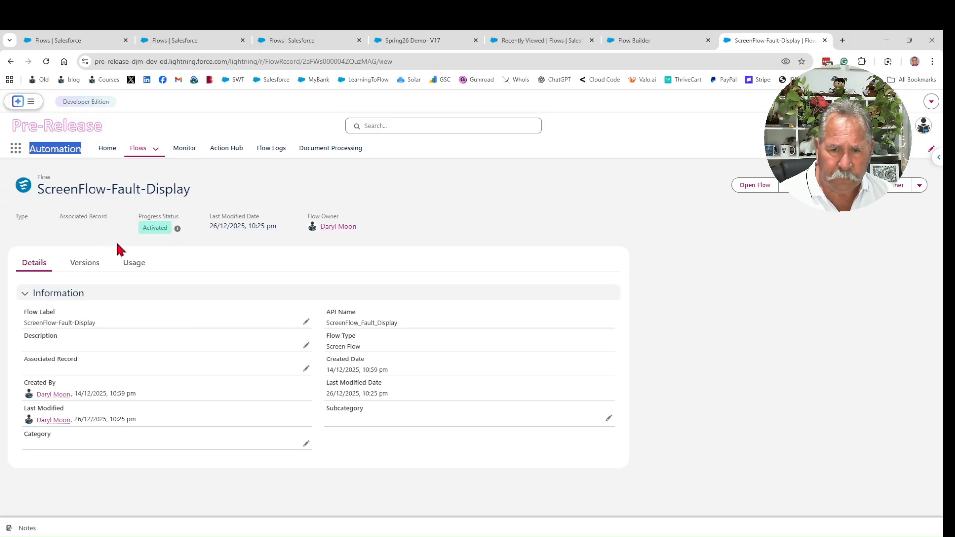
click(134, 261)
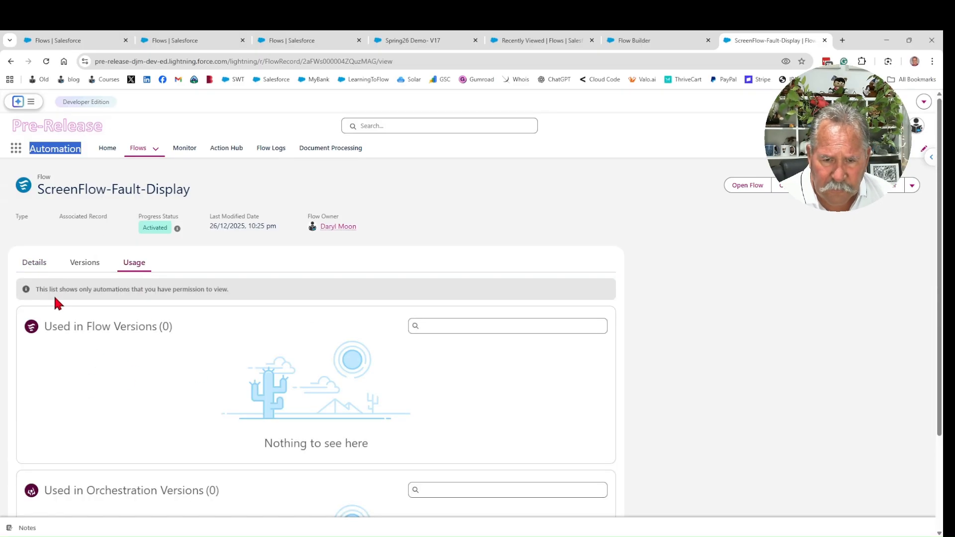
Highlight the permission-limited automations note and review Used in Flow and Orchestration Versions.
drag(65, 290, 219, 290)
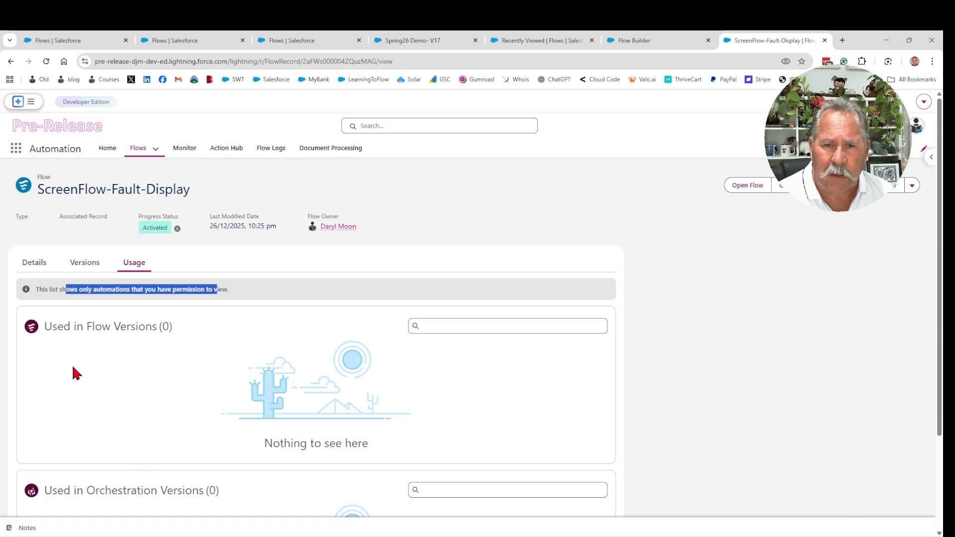
mouse_move(89, 368)
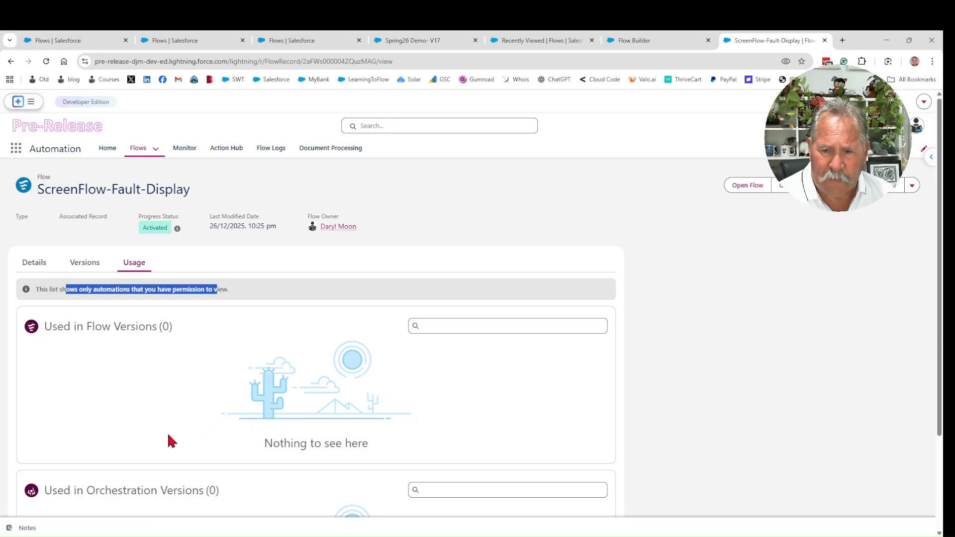
scroll(down, 3)
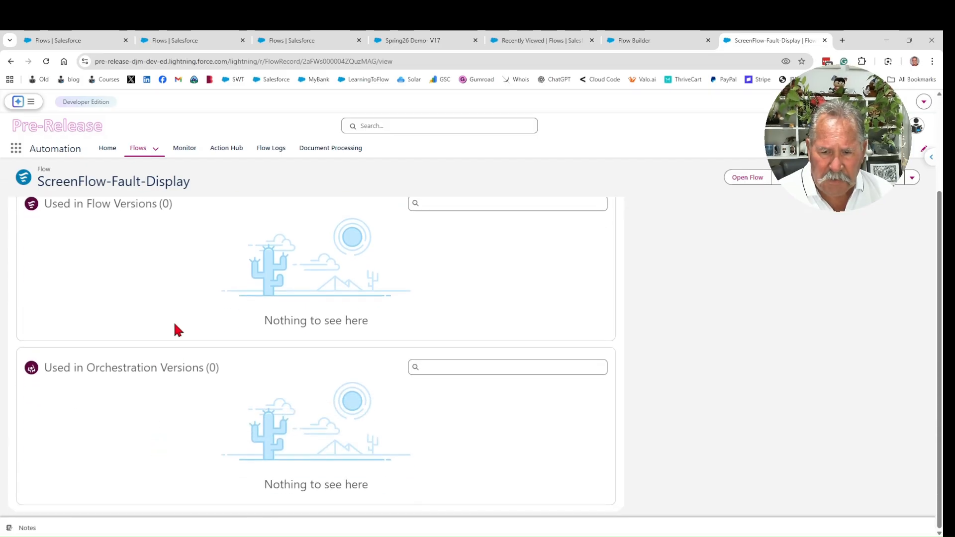
scroll(up, 3)
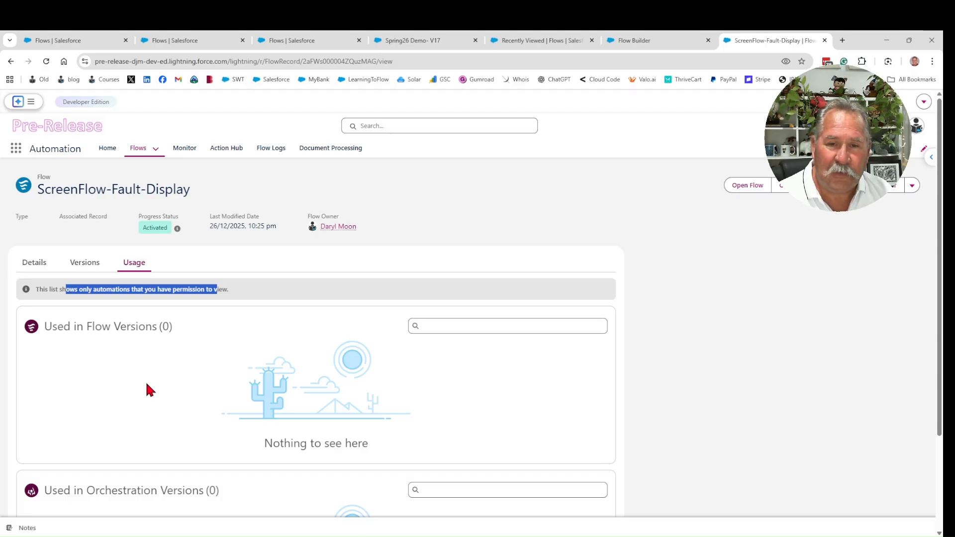
mouse_move(98, 409)
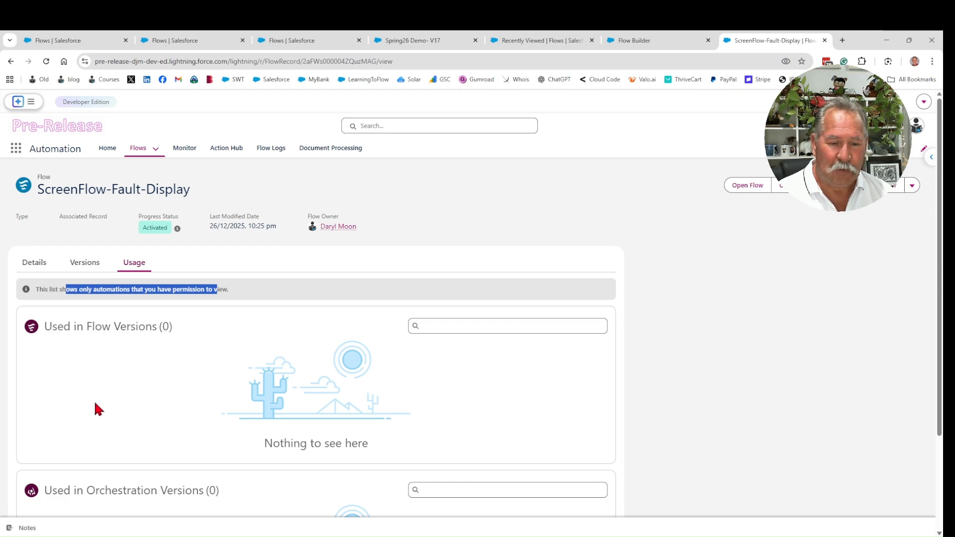